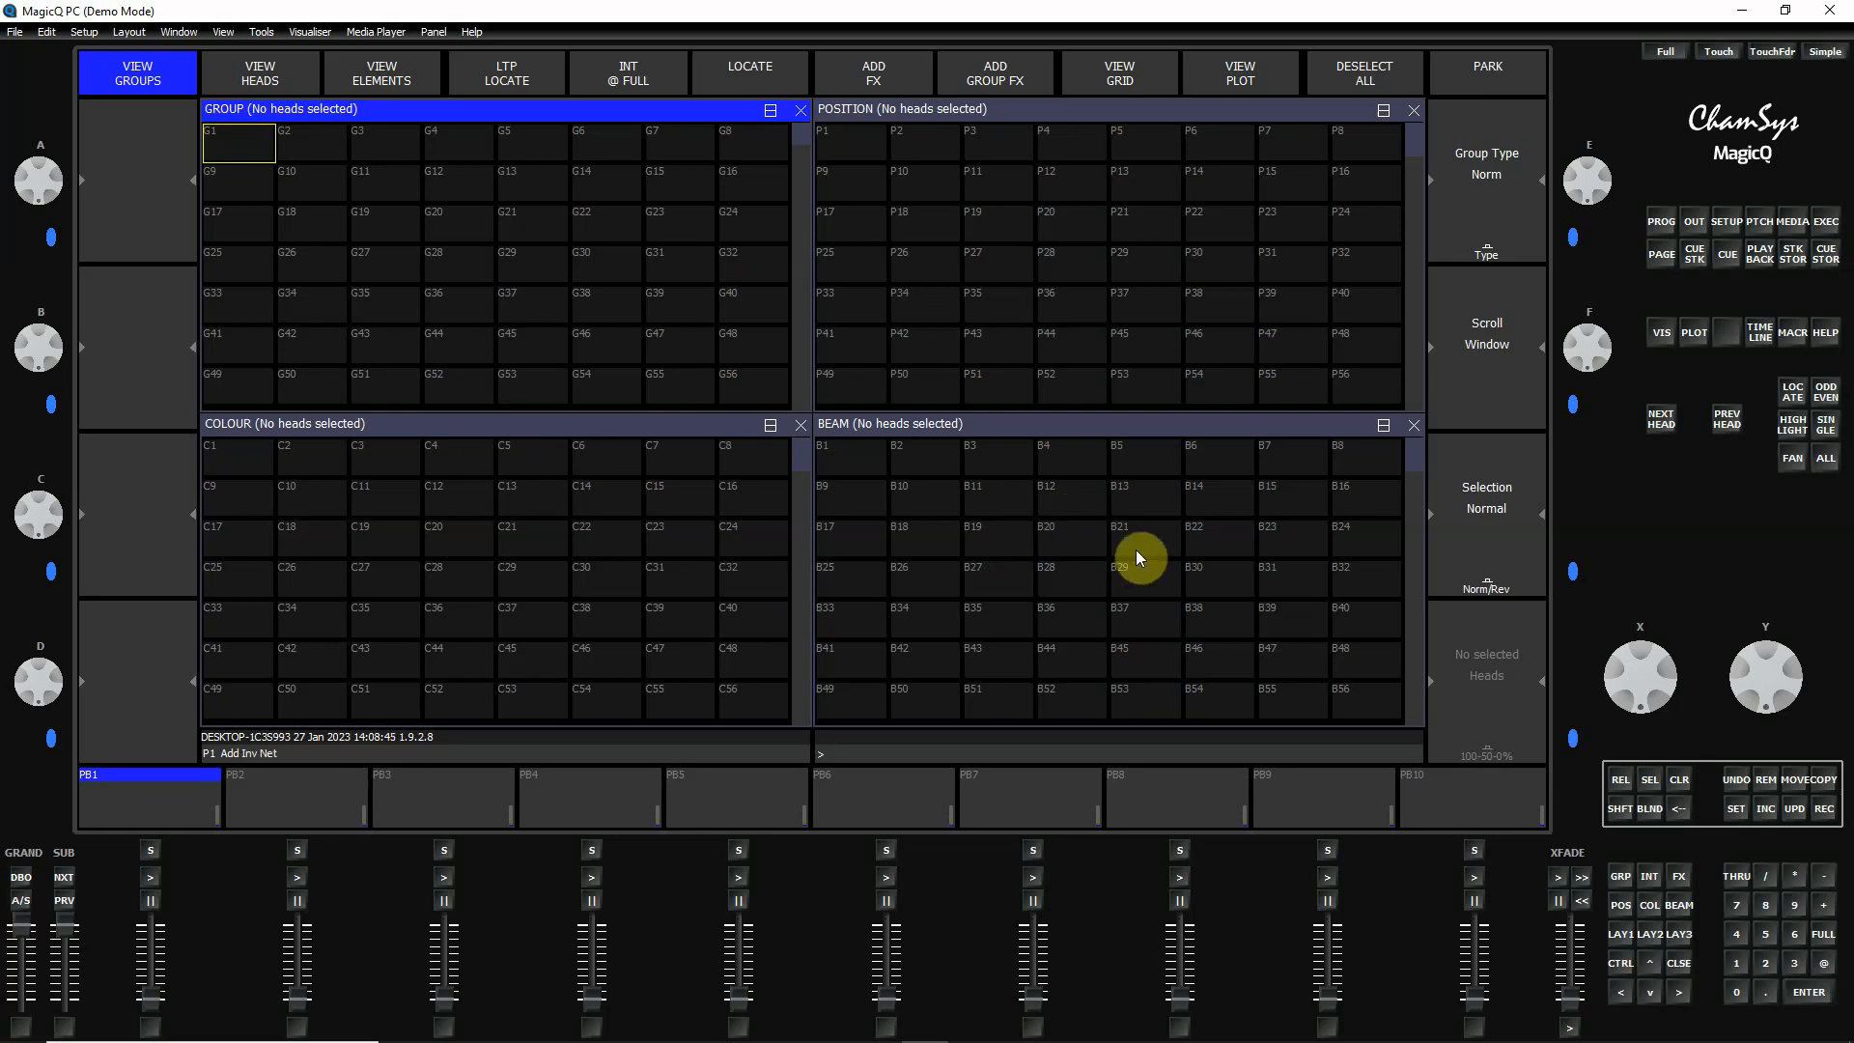
- Bring up the Patch and Media windows in the main display area
left_click(1622, 935)
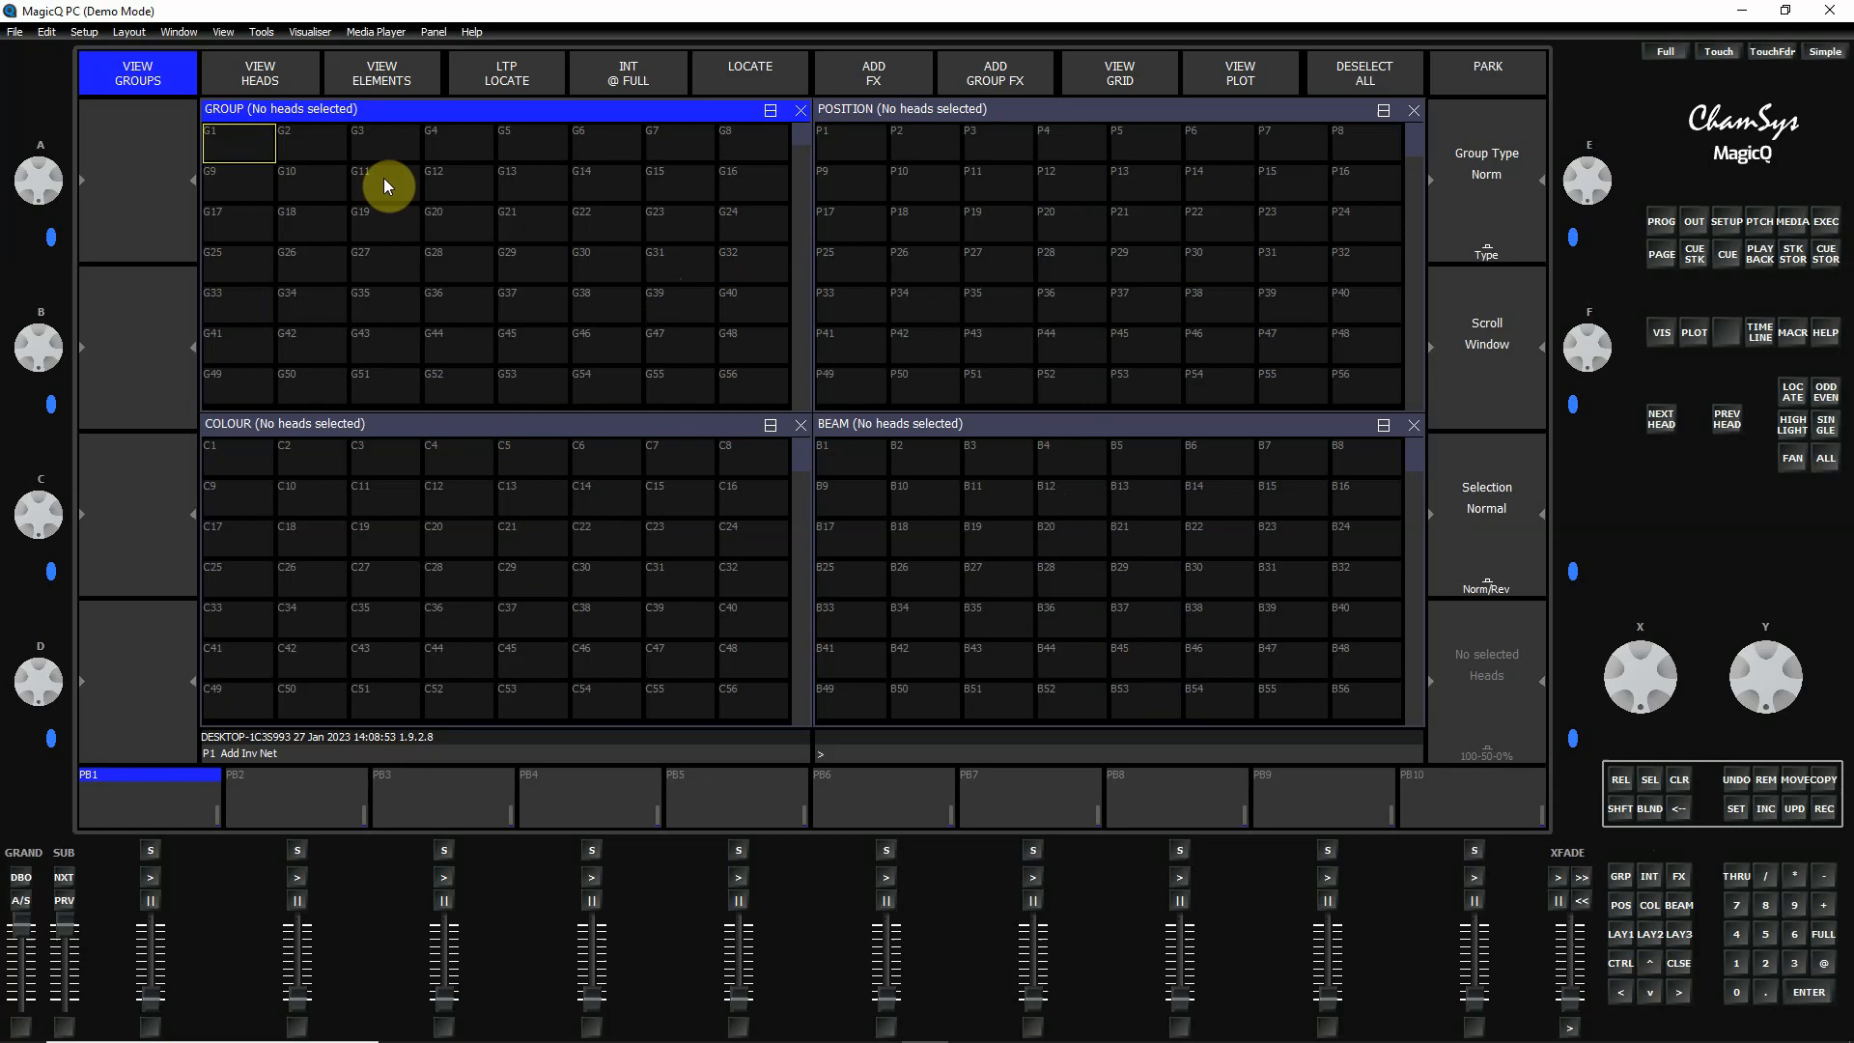
mouse_move(475, 513)
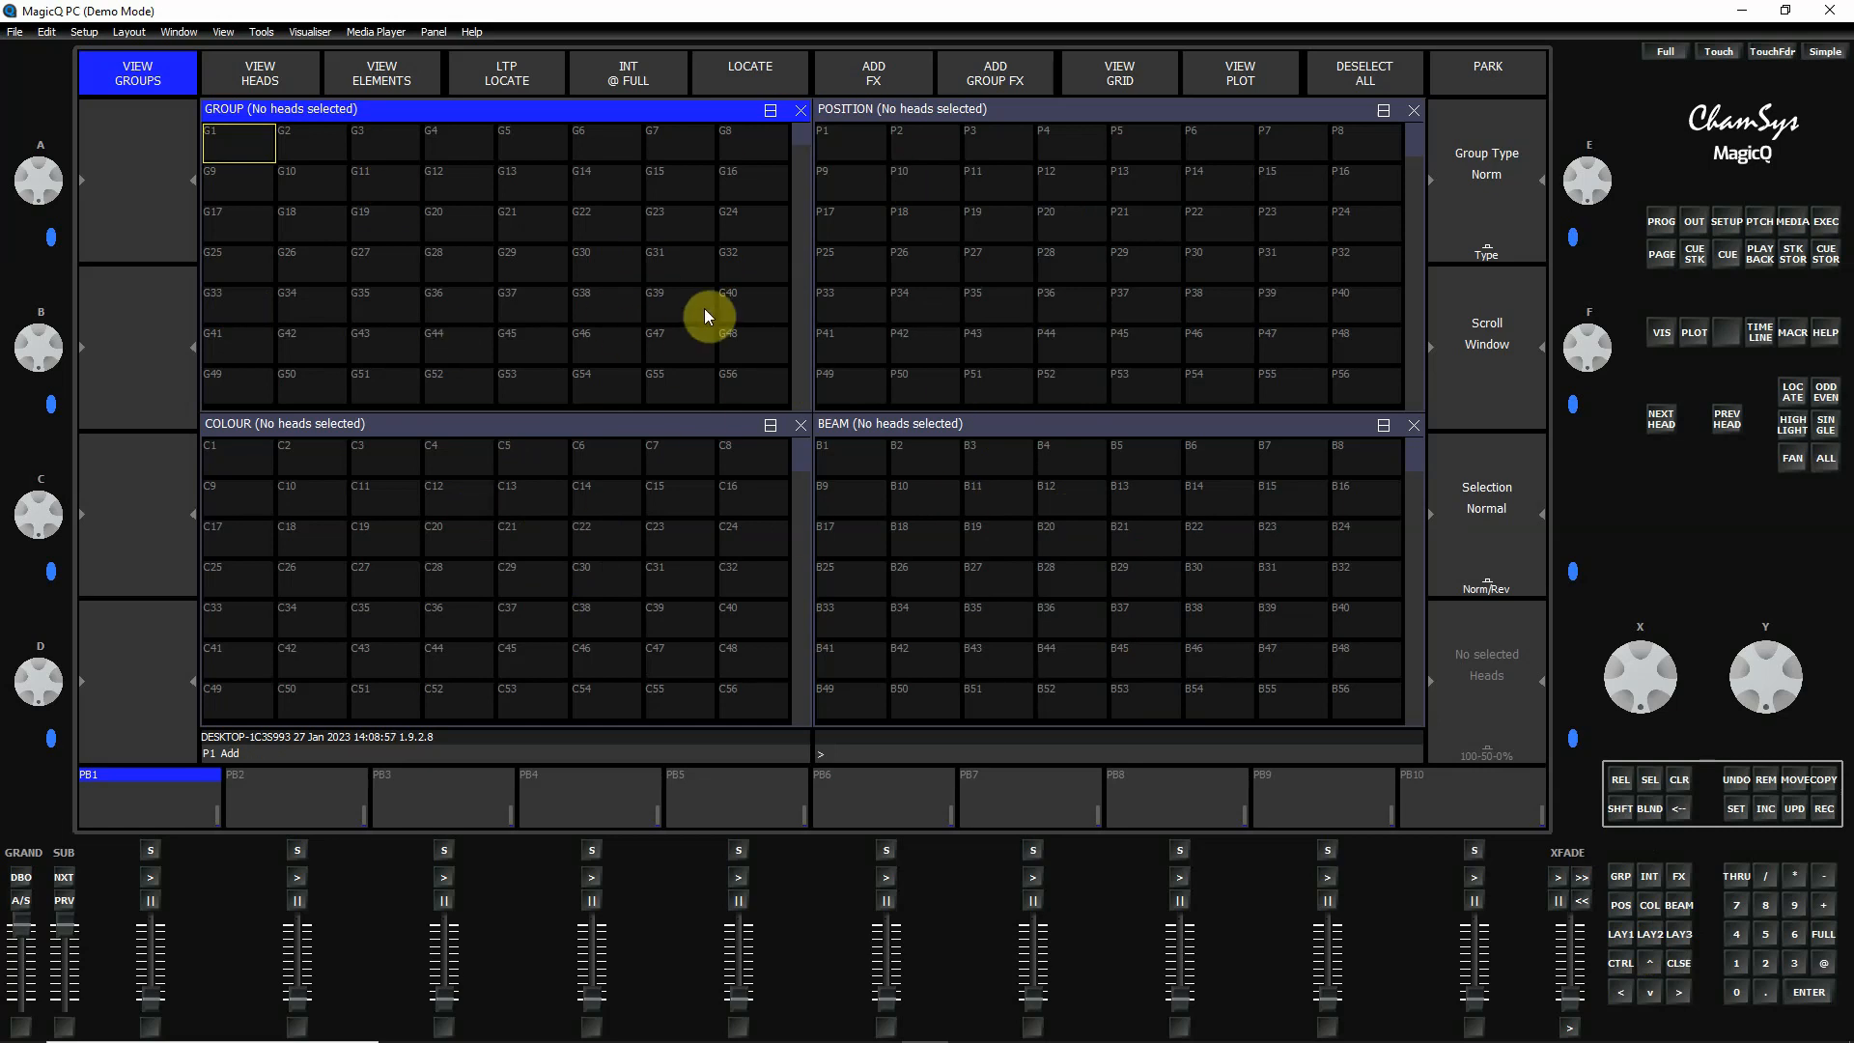
left_click(1661, 228)
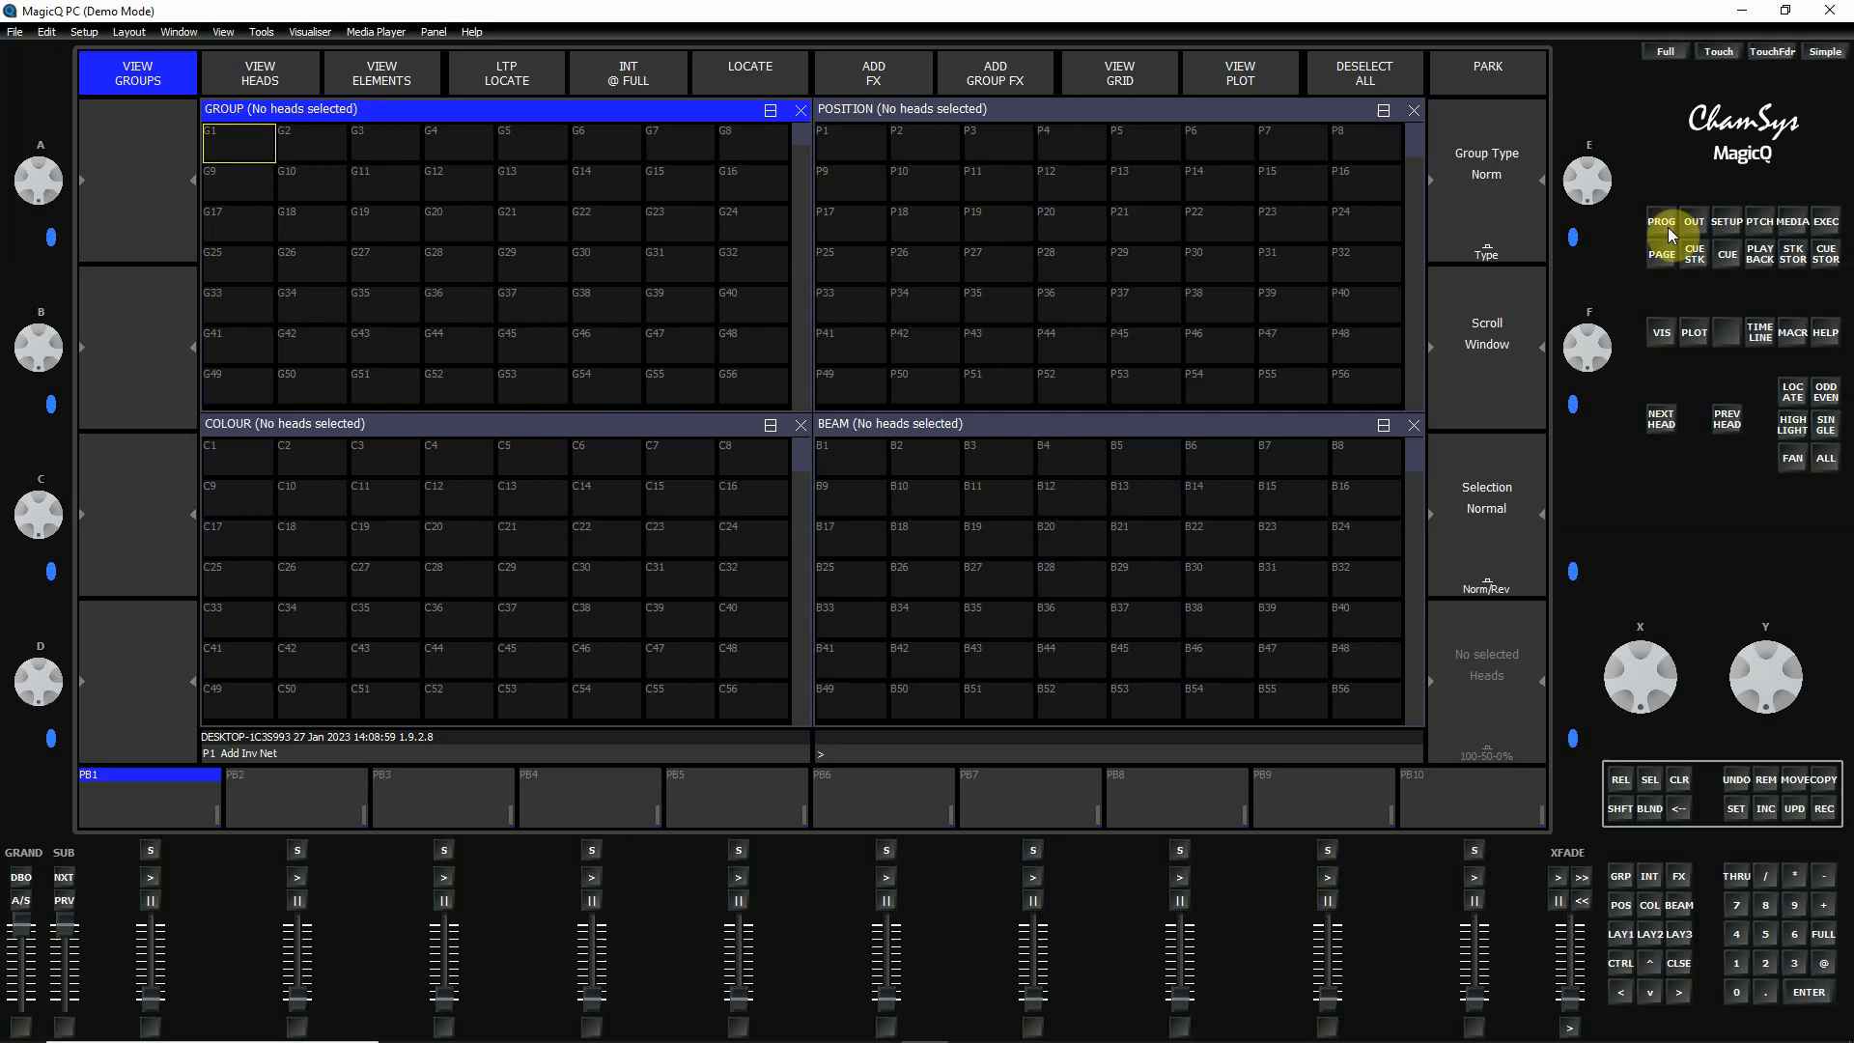
left_click(1661, 222)
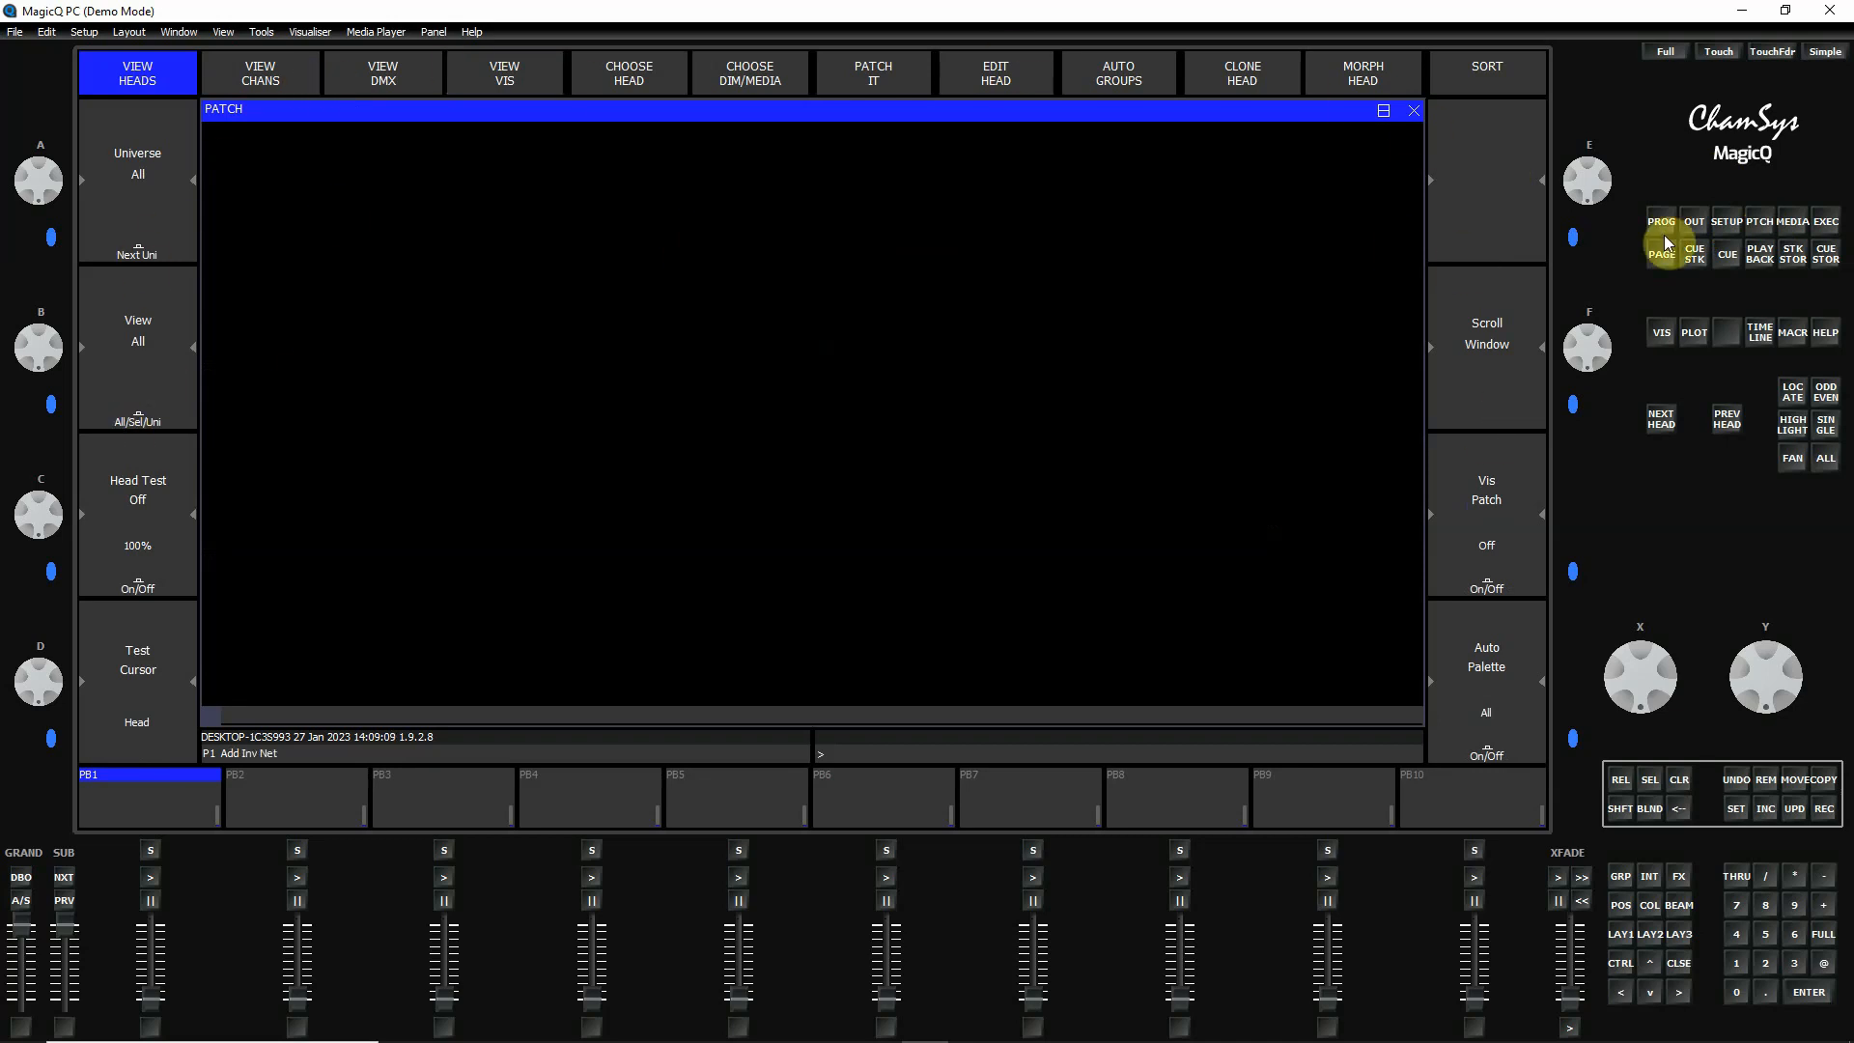
left_click(1792, 221)
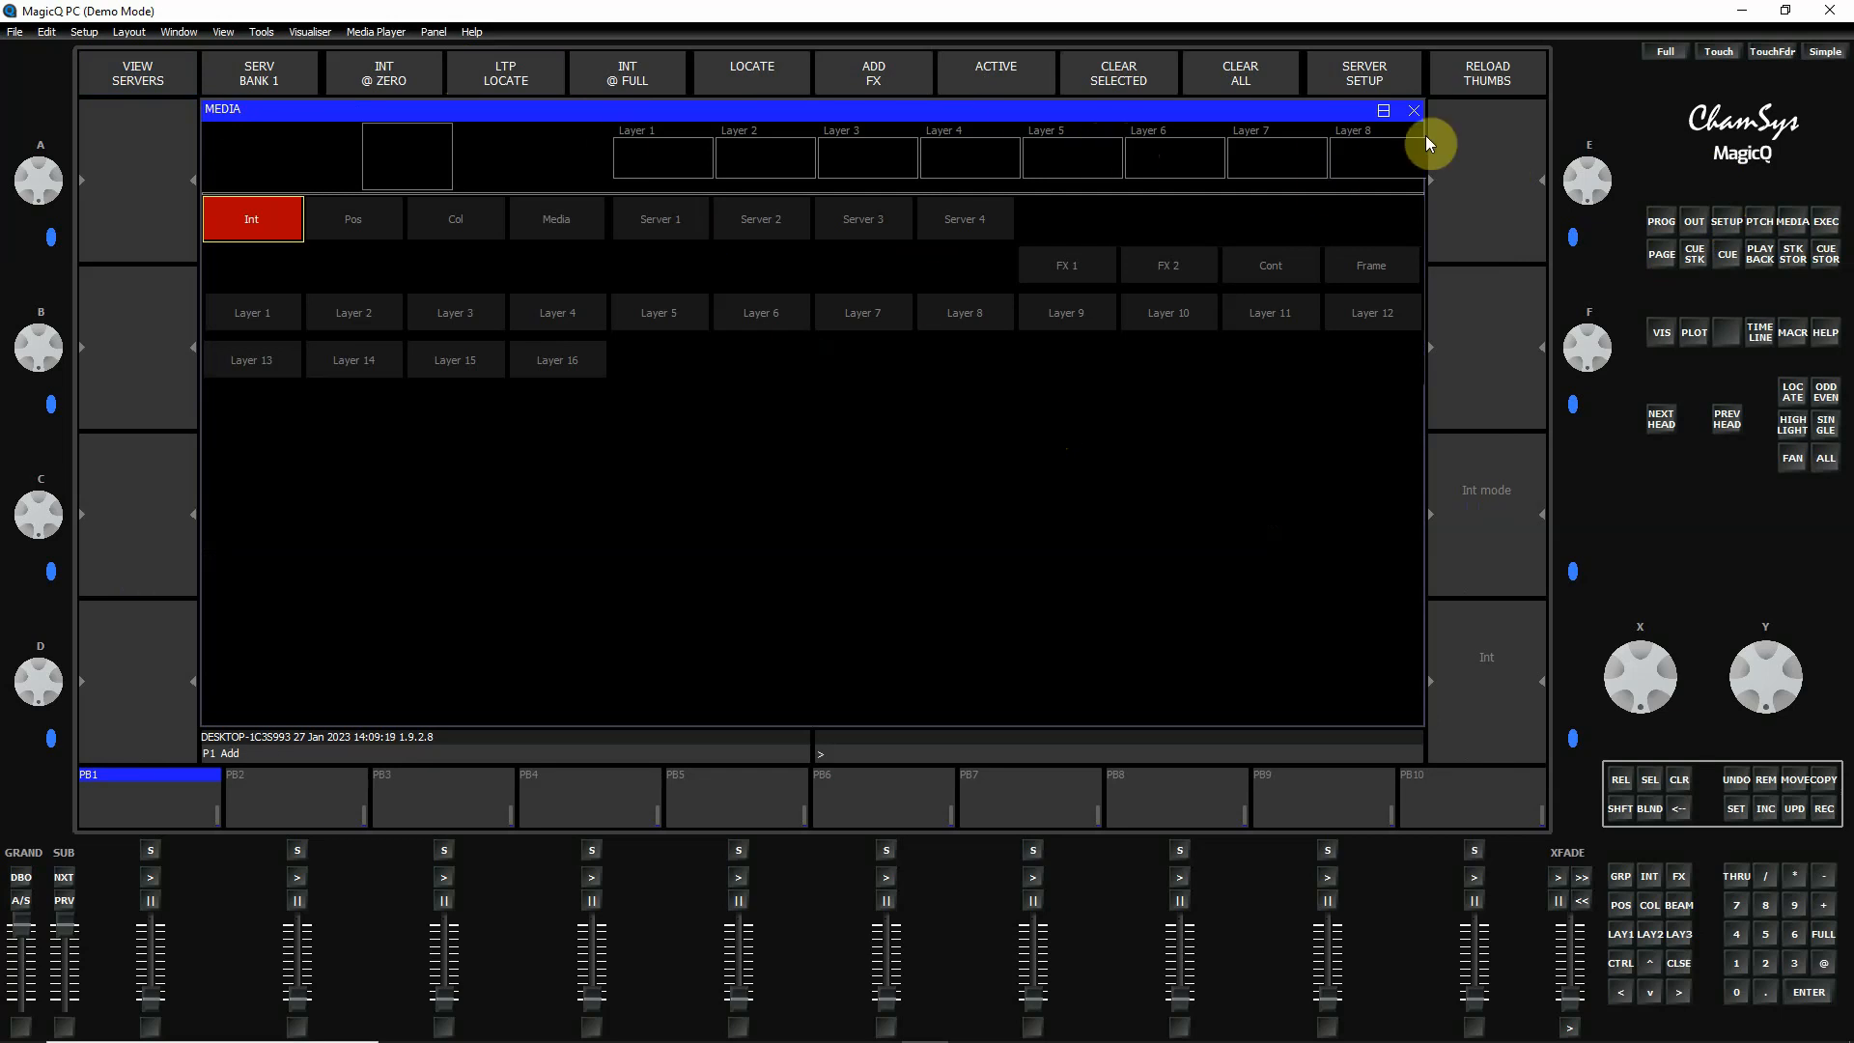
- Close the Media and Beam windows so the display area is left empty
left_click(1413, 110)
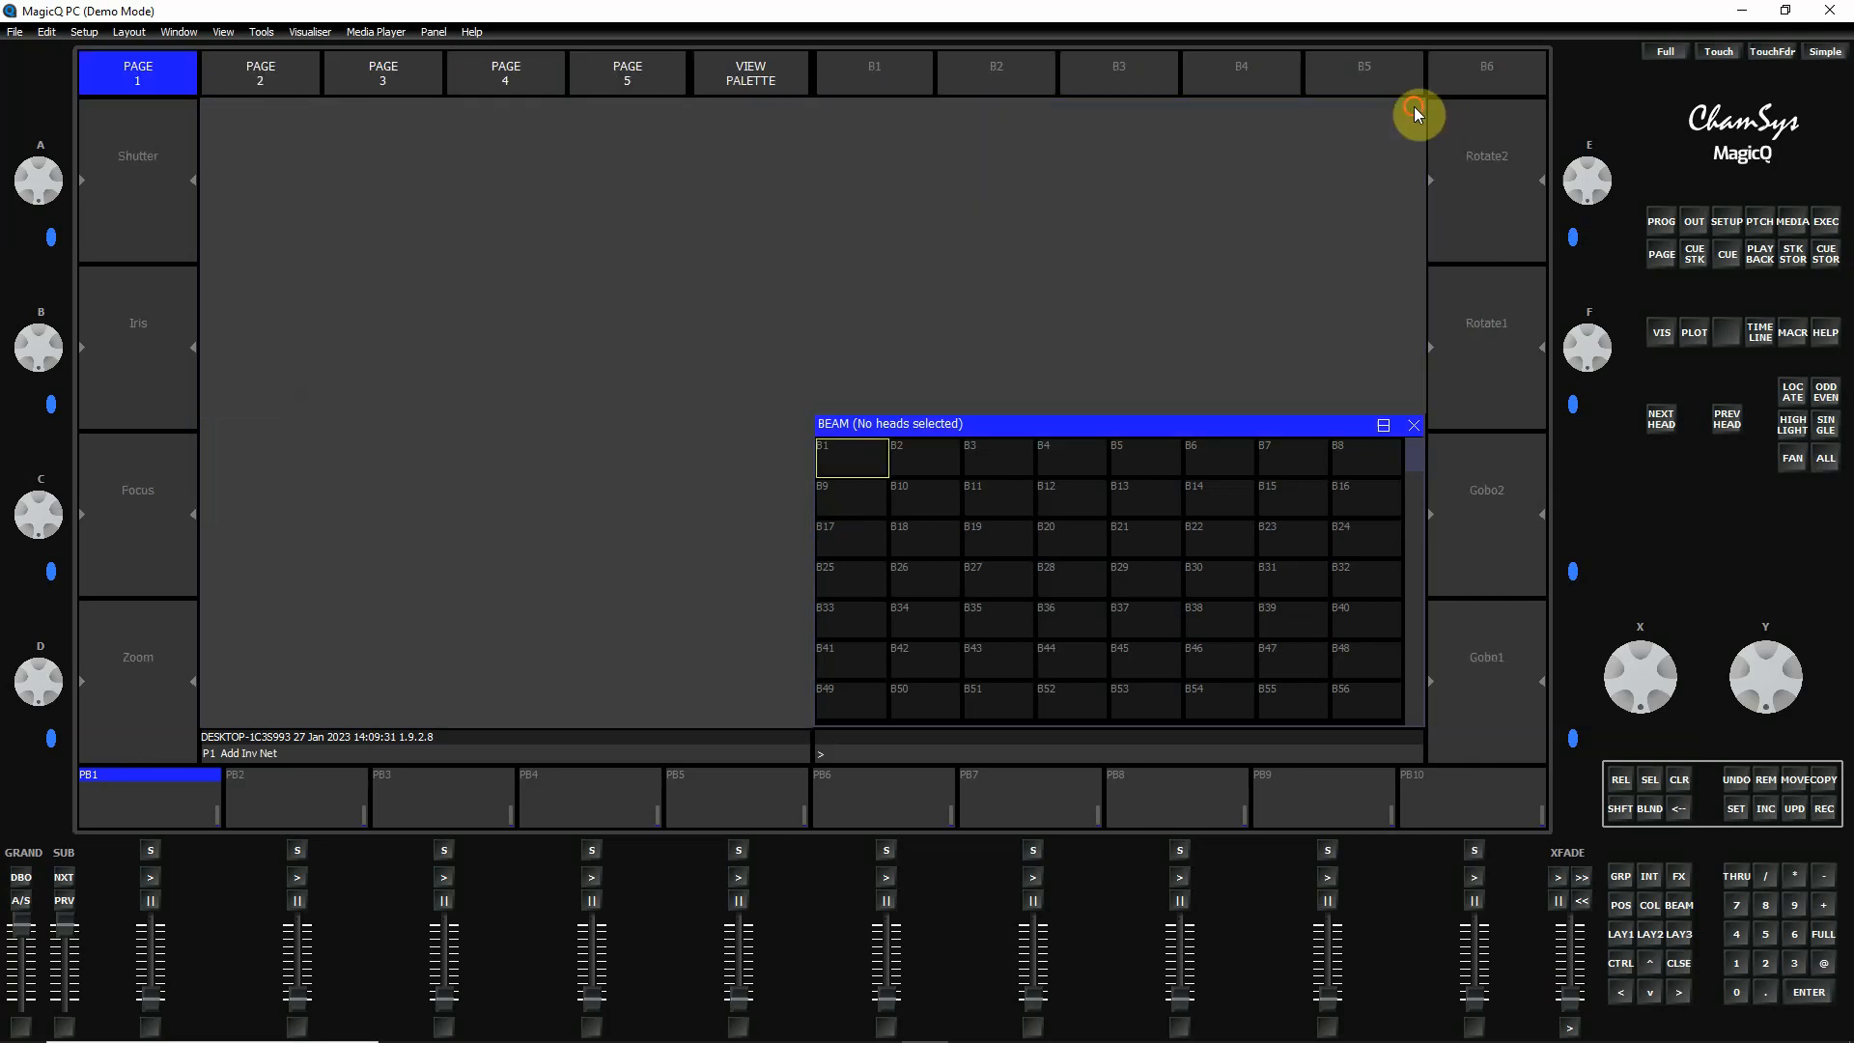
left_click(1413, 425)
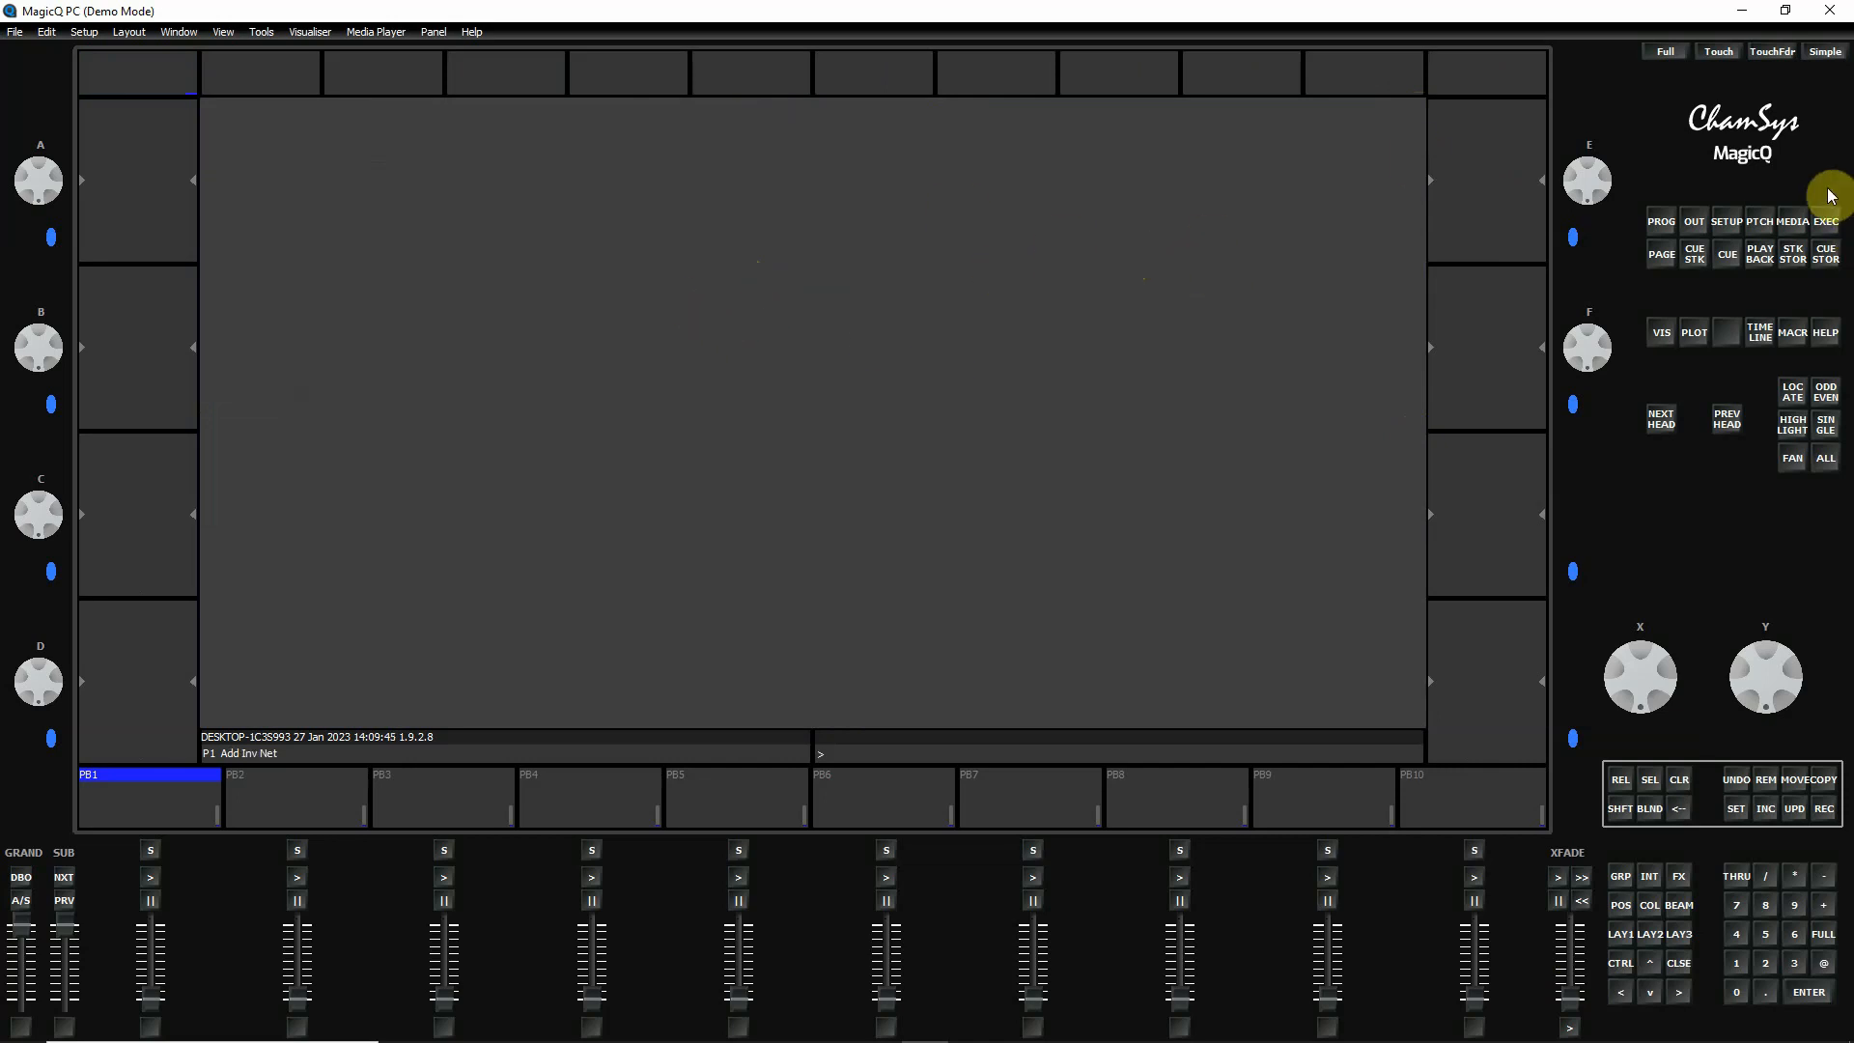
- Show the Patch window full-size and record it into the Layout 2 slot beside Palettes
left_click(1759, 220)
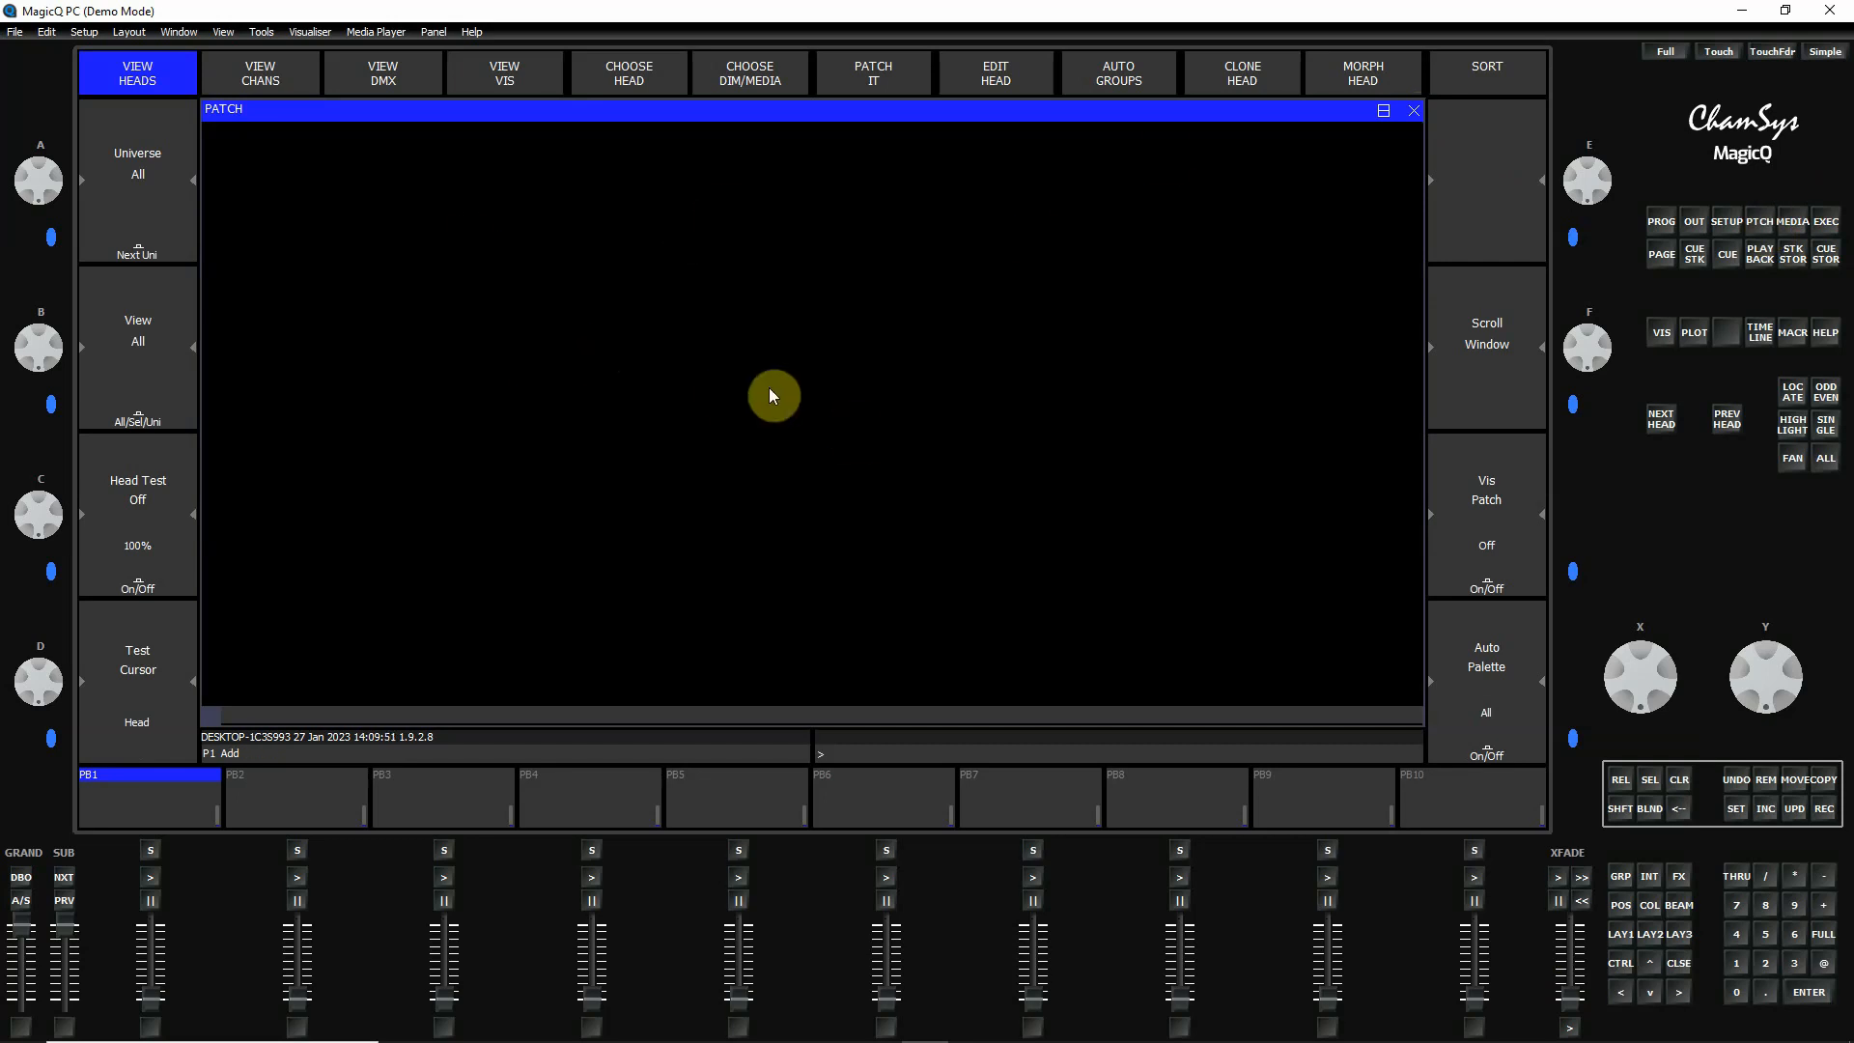
mouse_move(1603, 316)
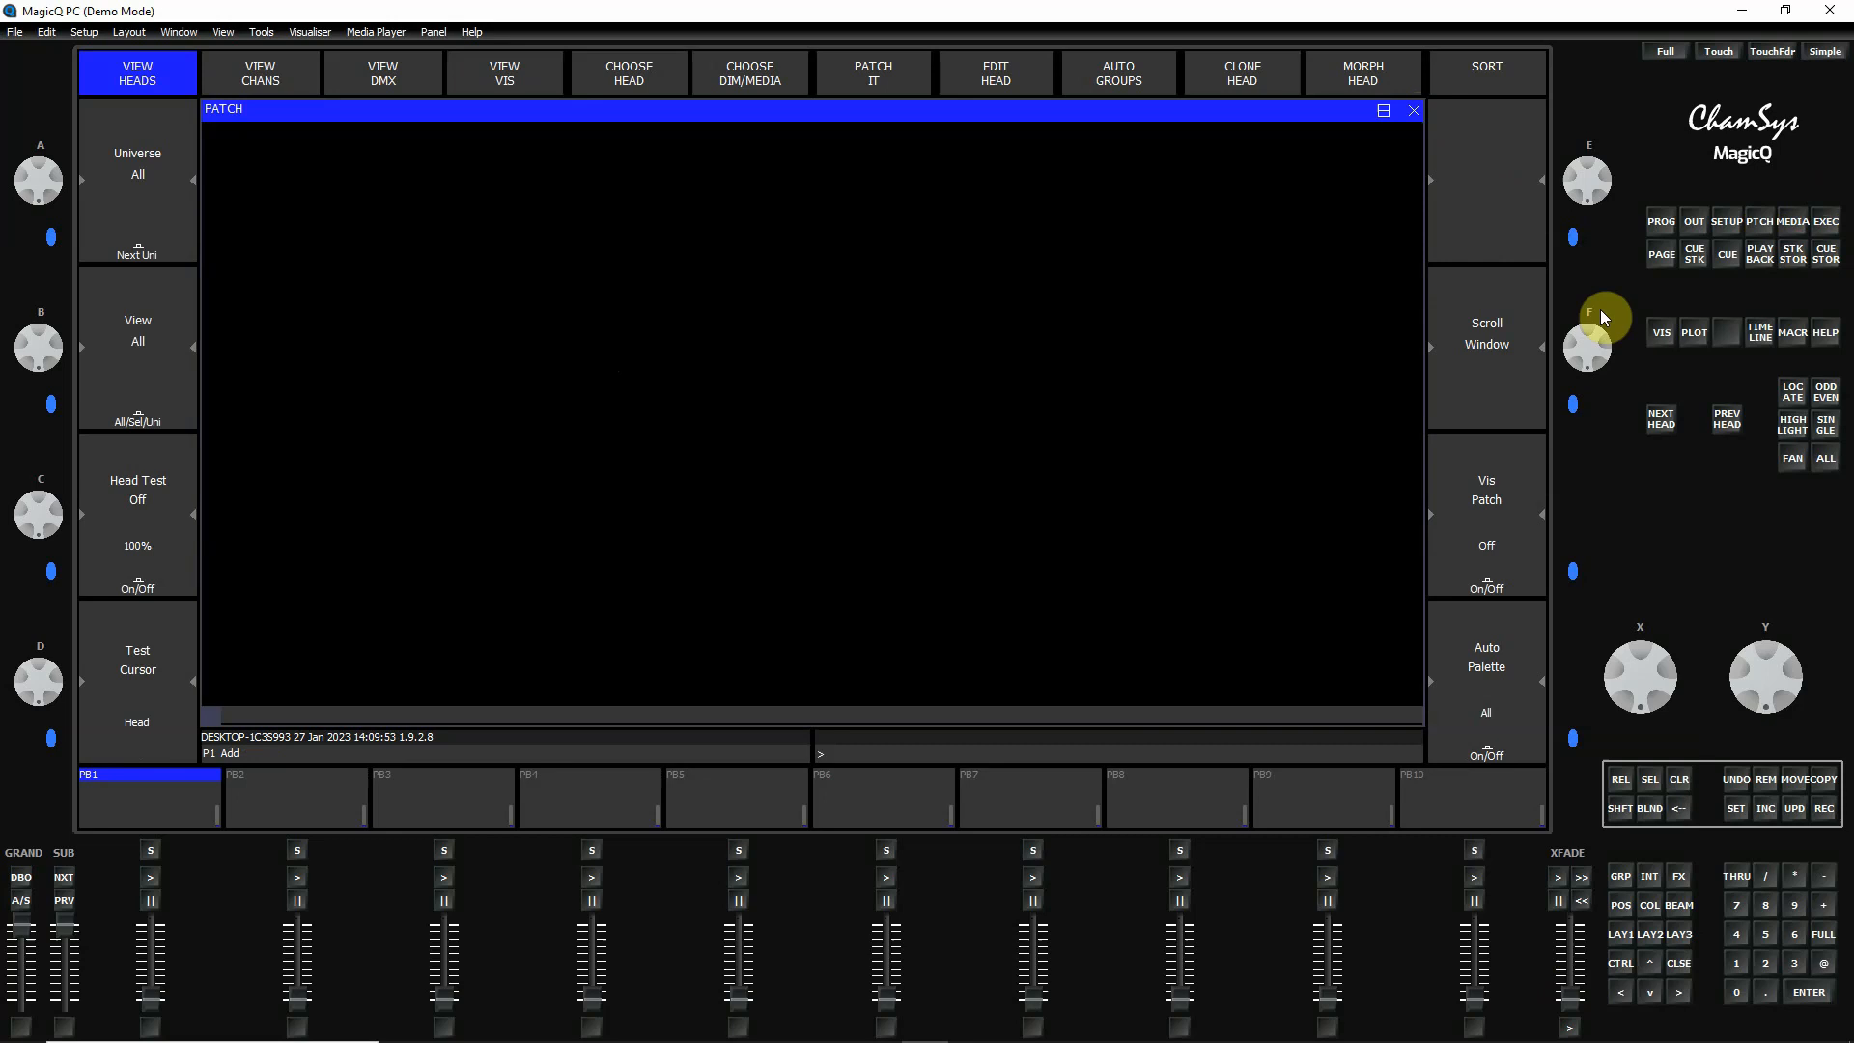
mouse_move(668, 243)
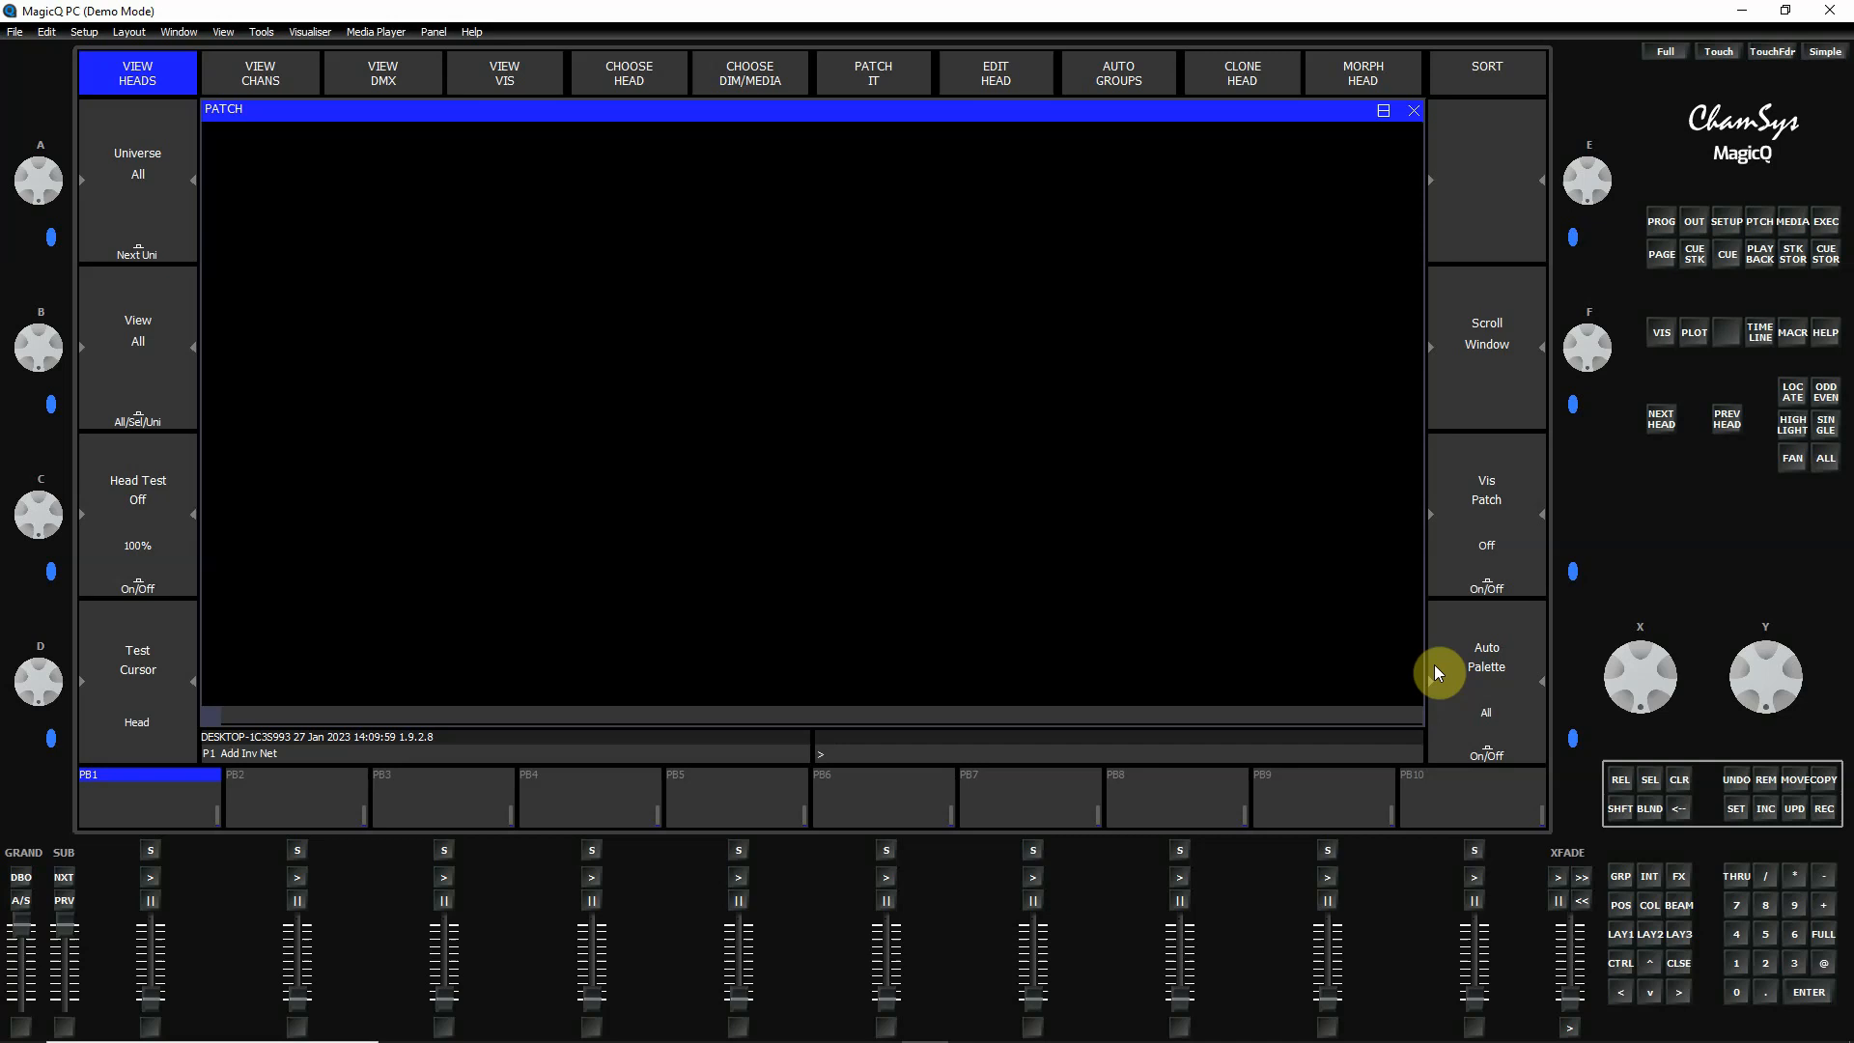
left_click(1823, 807)
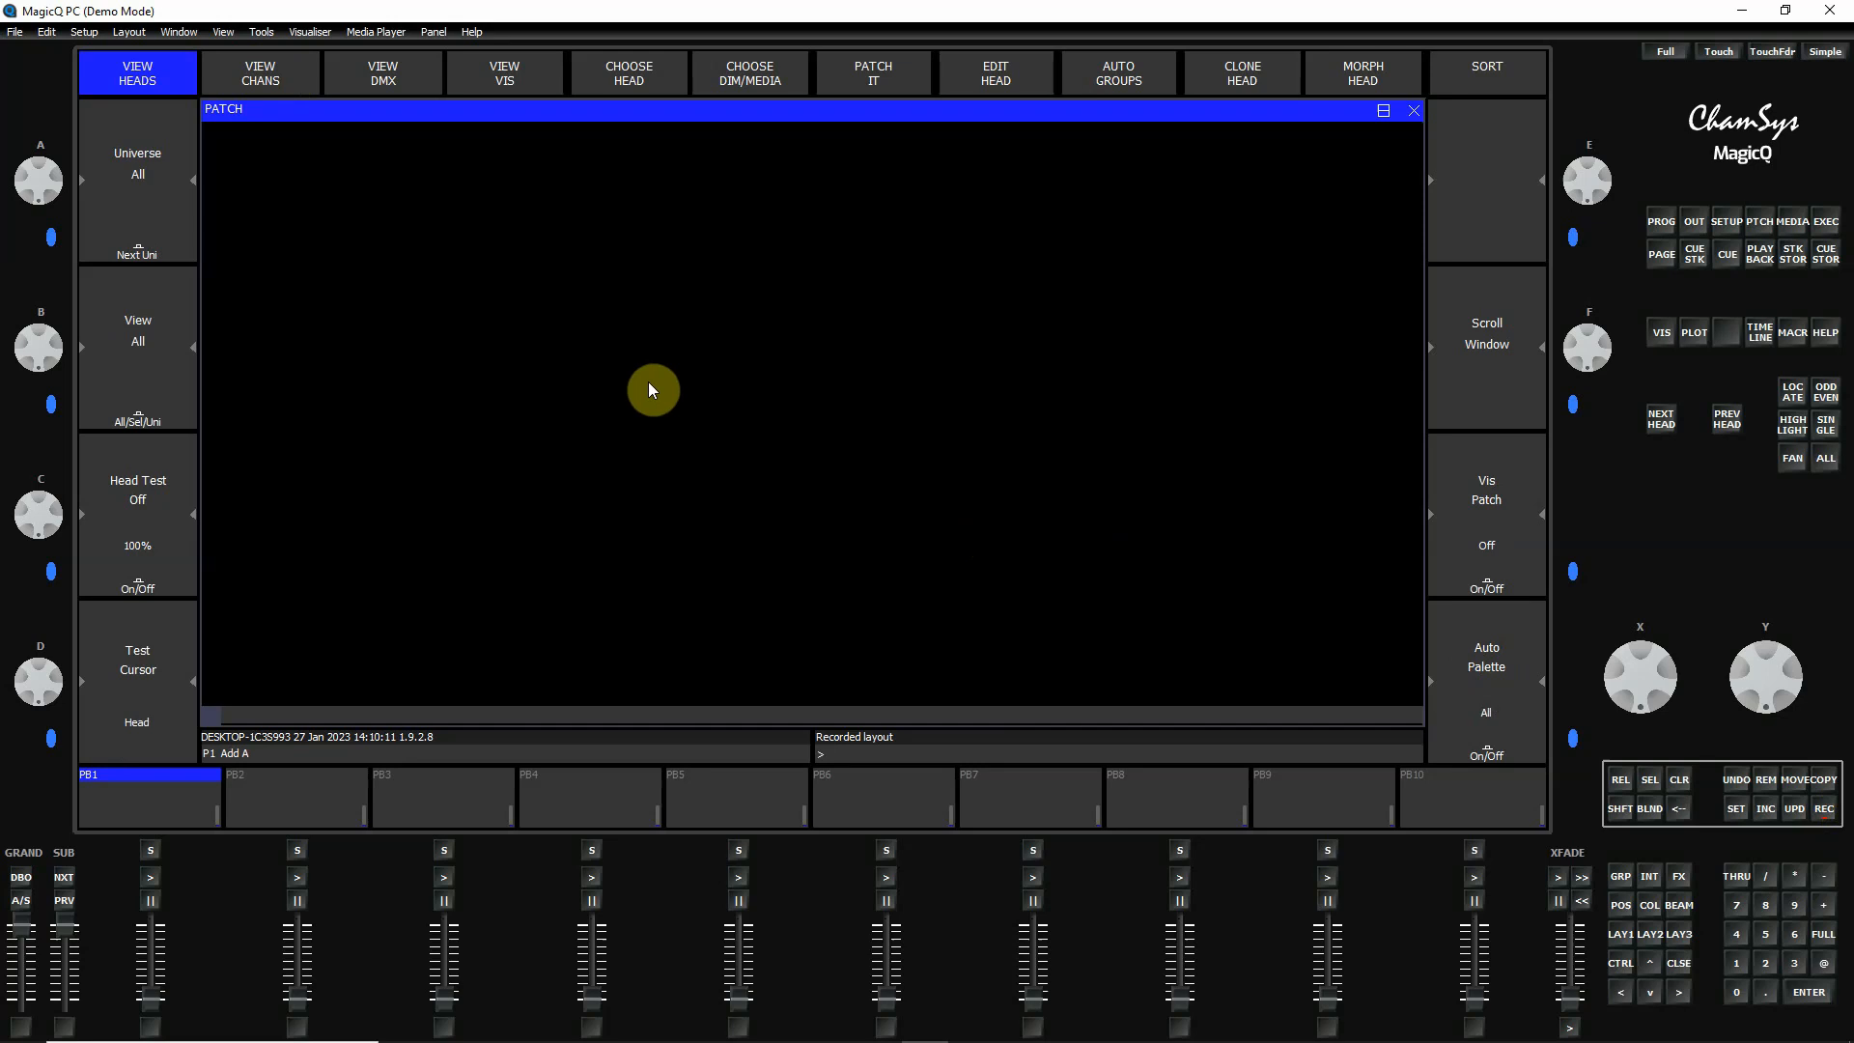
mouse_move(382, 356)
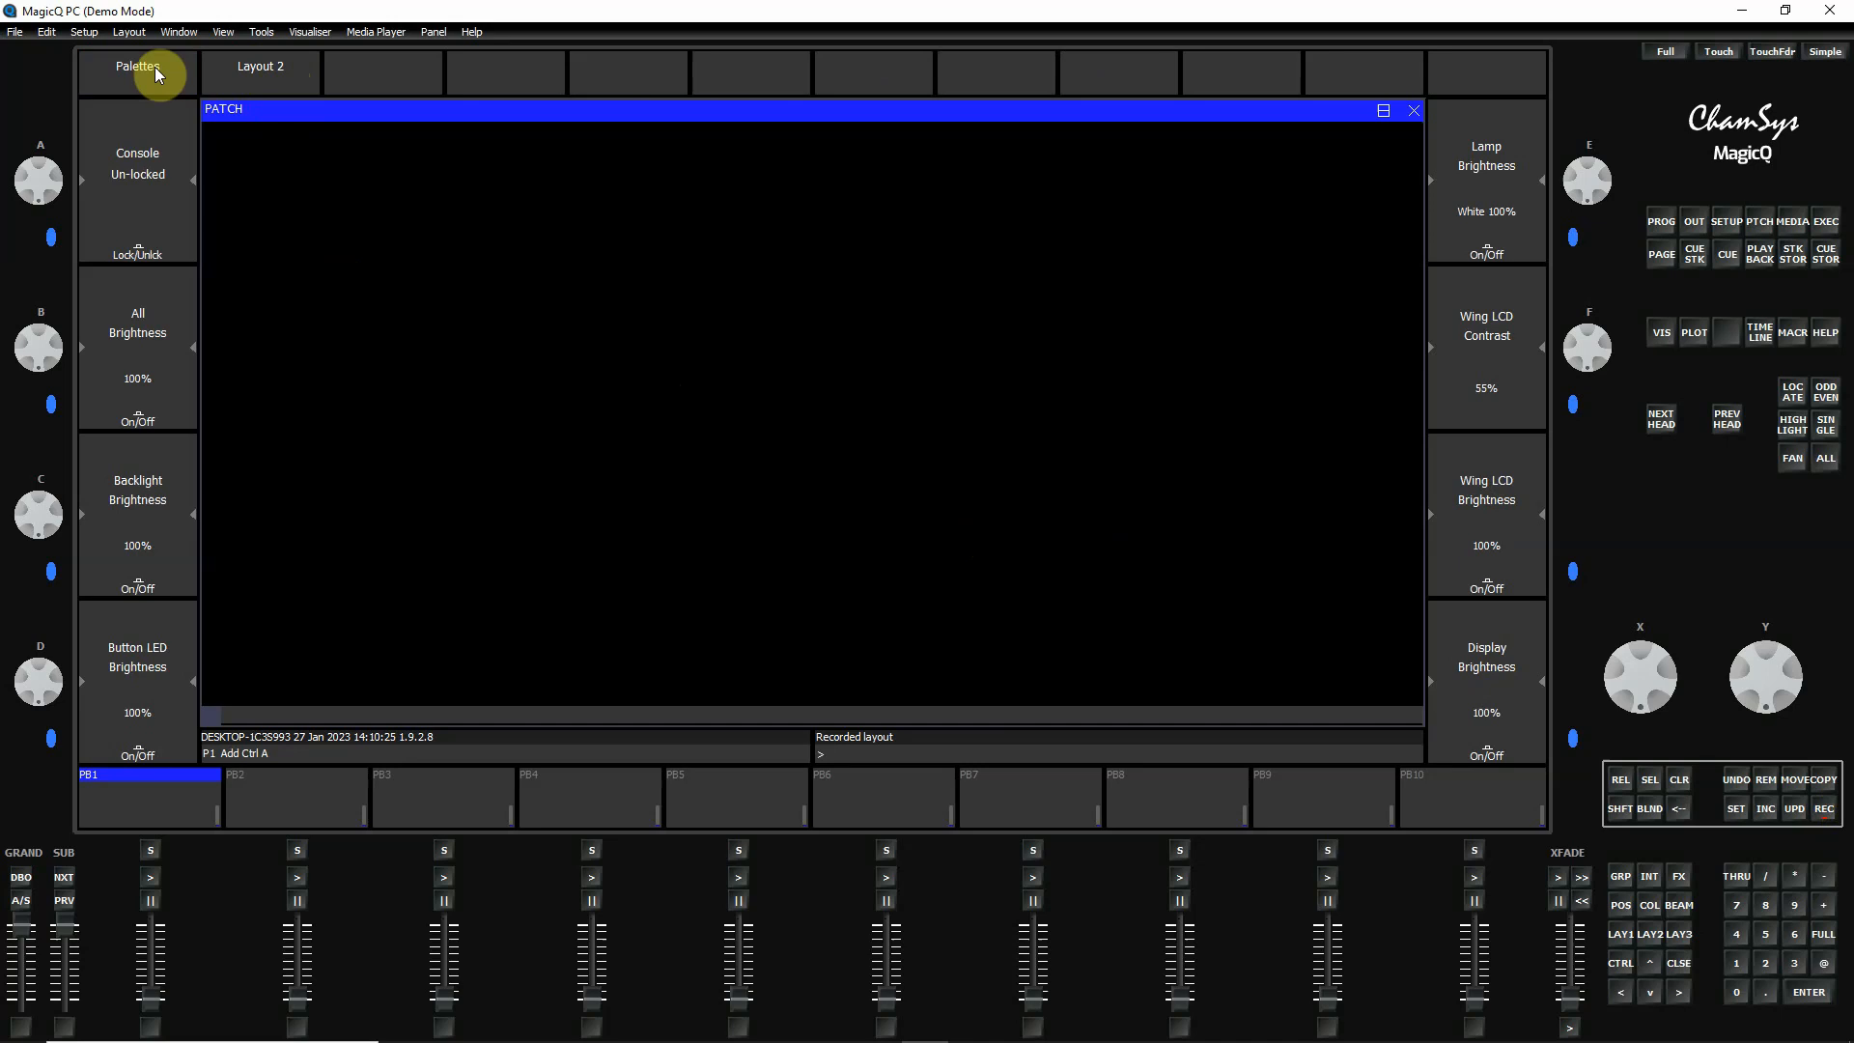
left_click(141, 69)
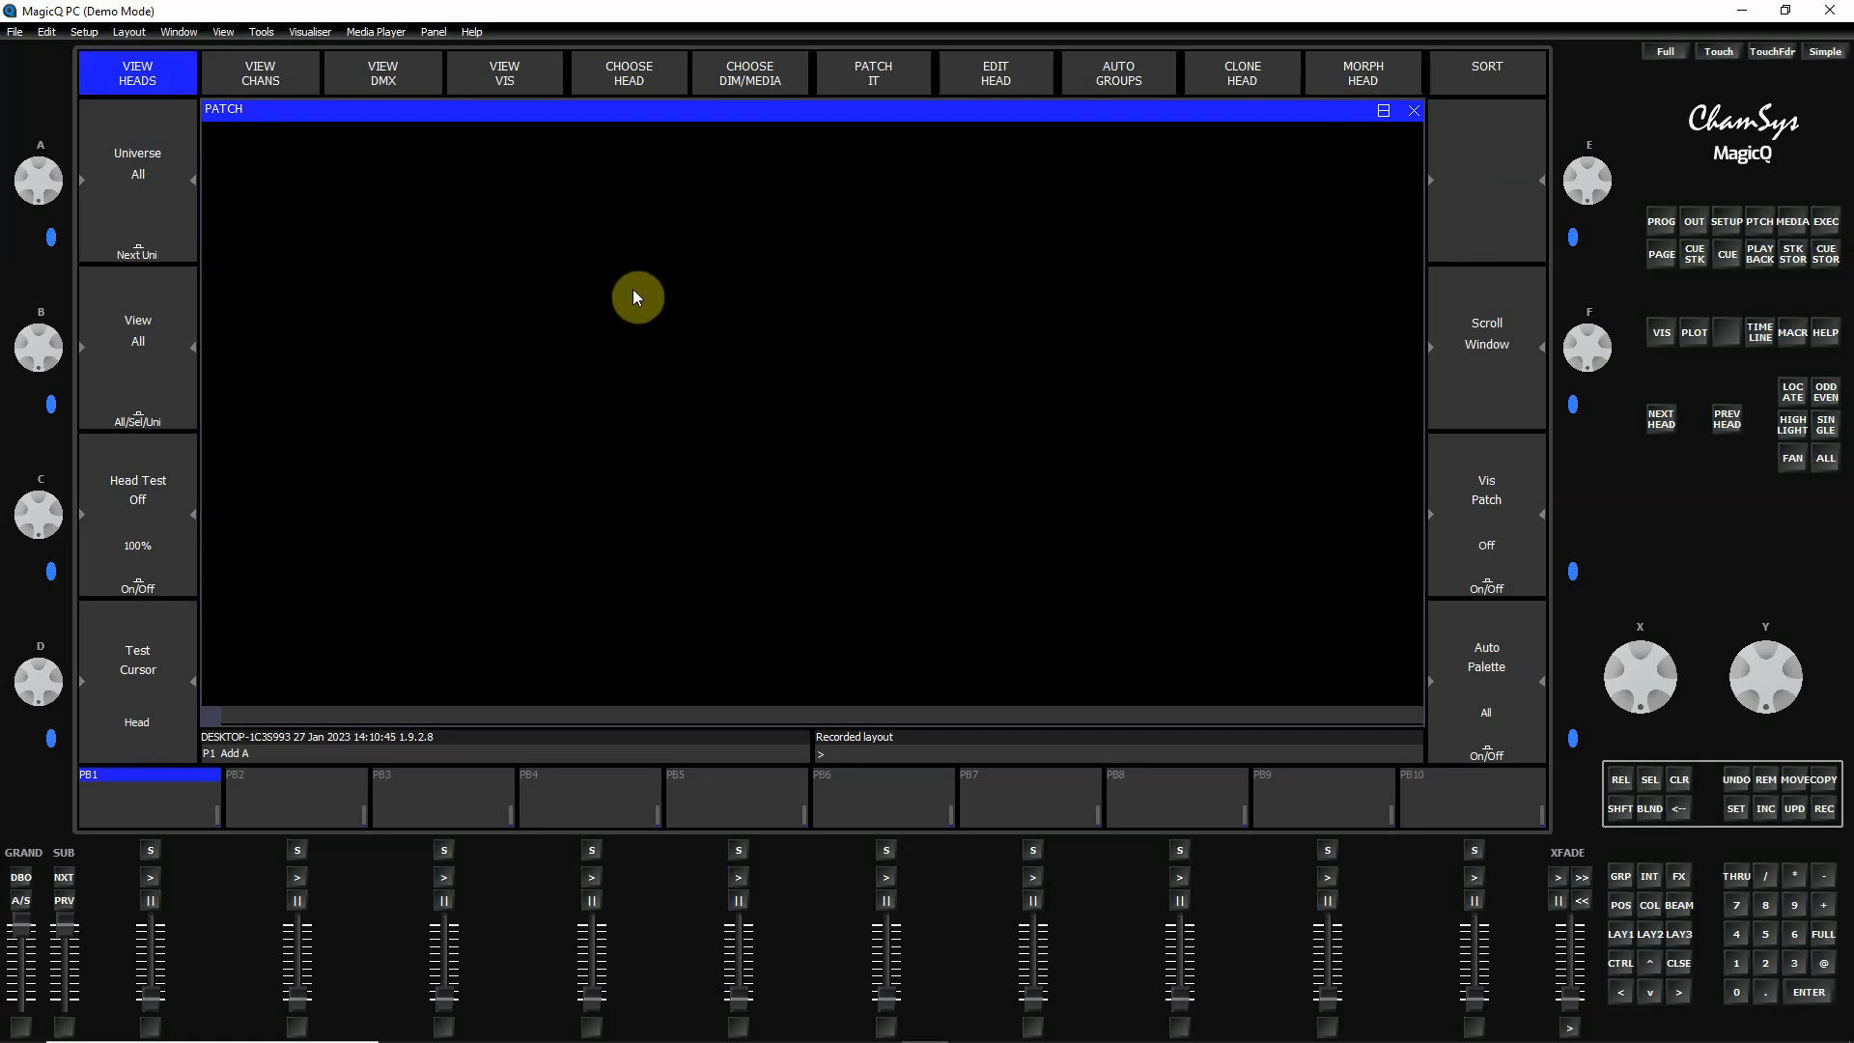
left_click(255, 73)
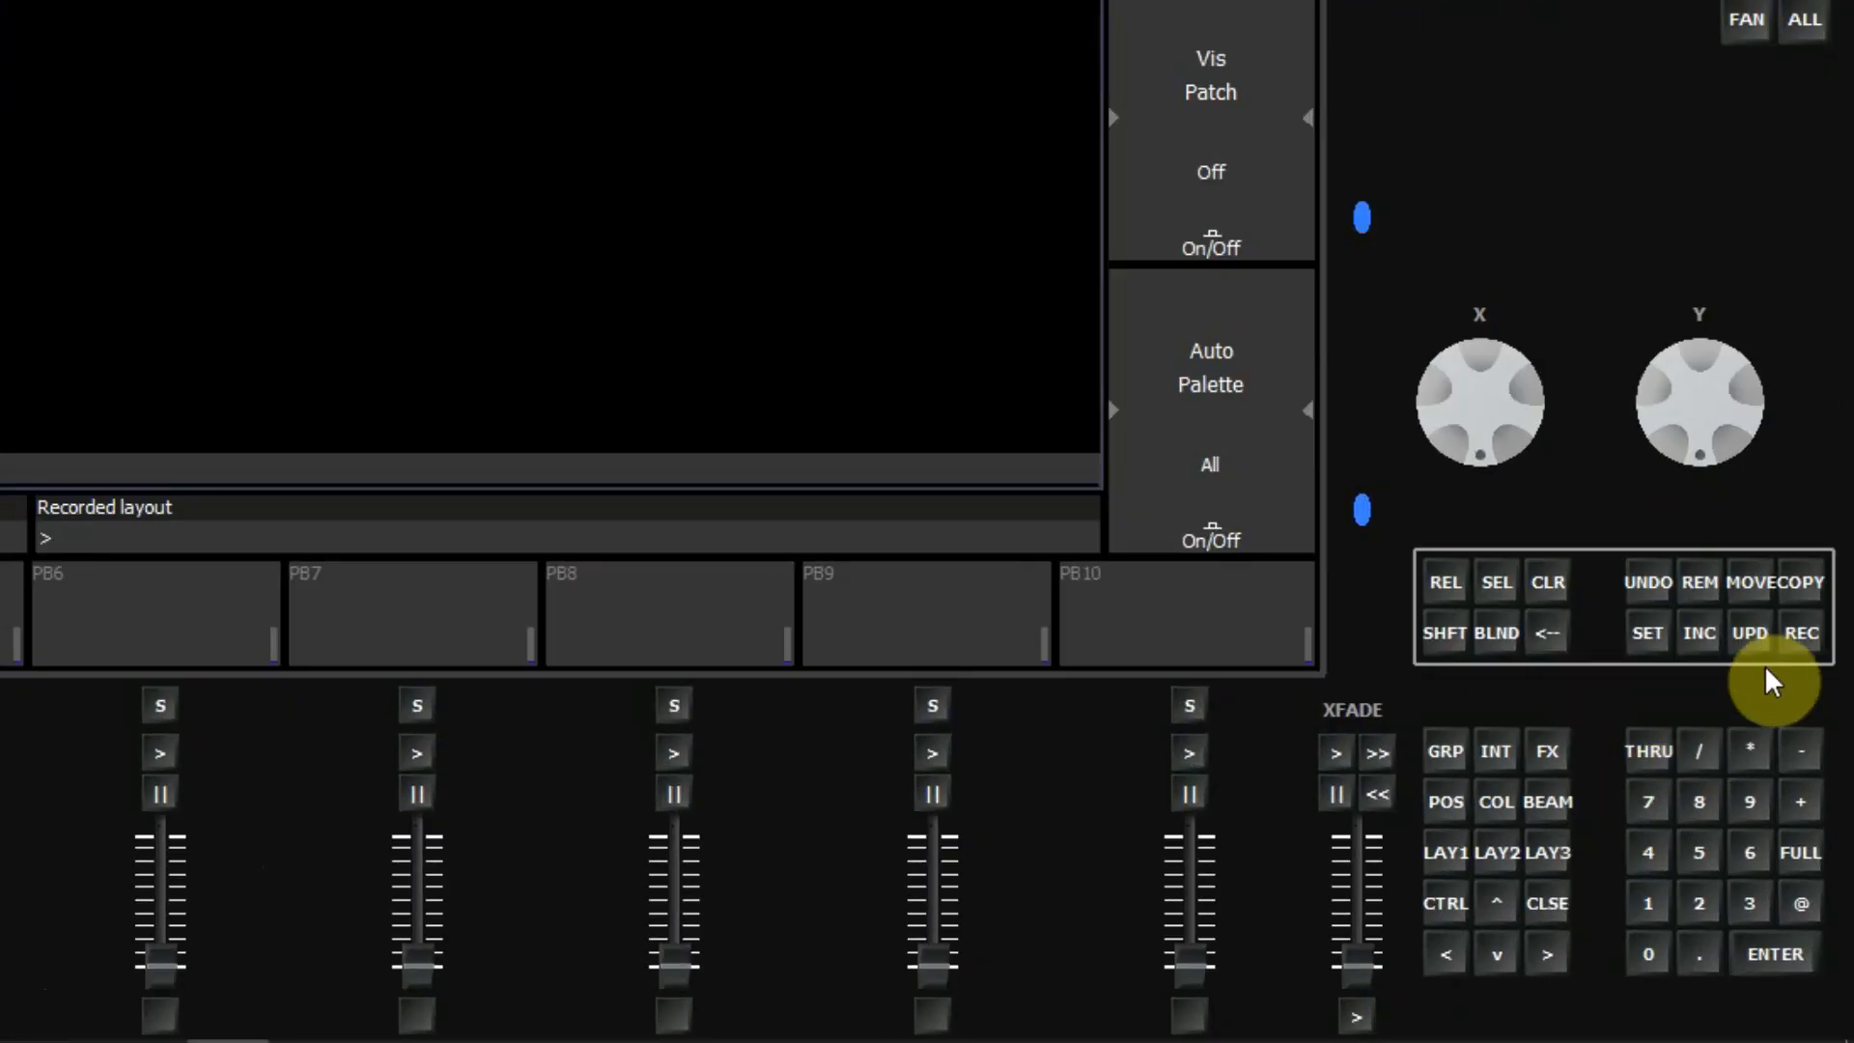
- Name the recorded layout and recall the saved Patch layout
left_click(1647, 634)
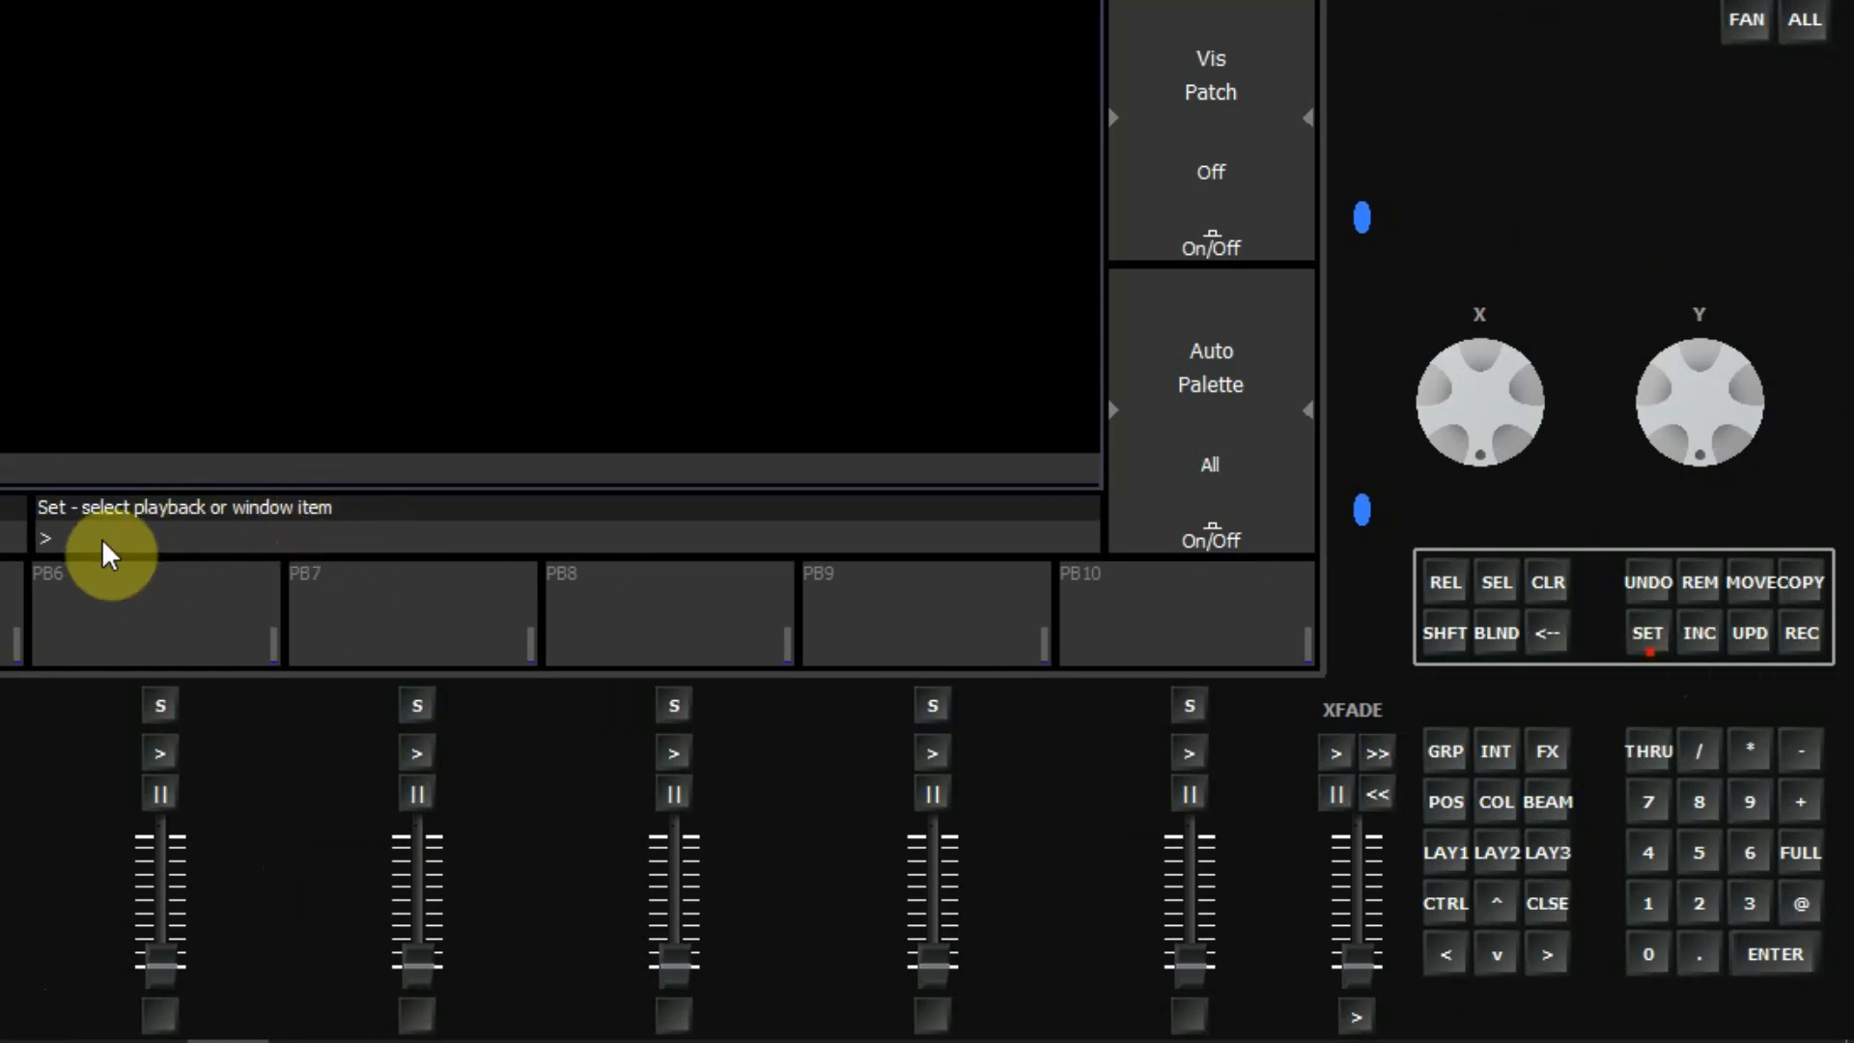
mouse_move(141, 556)
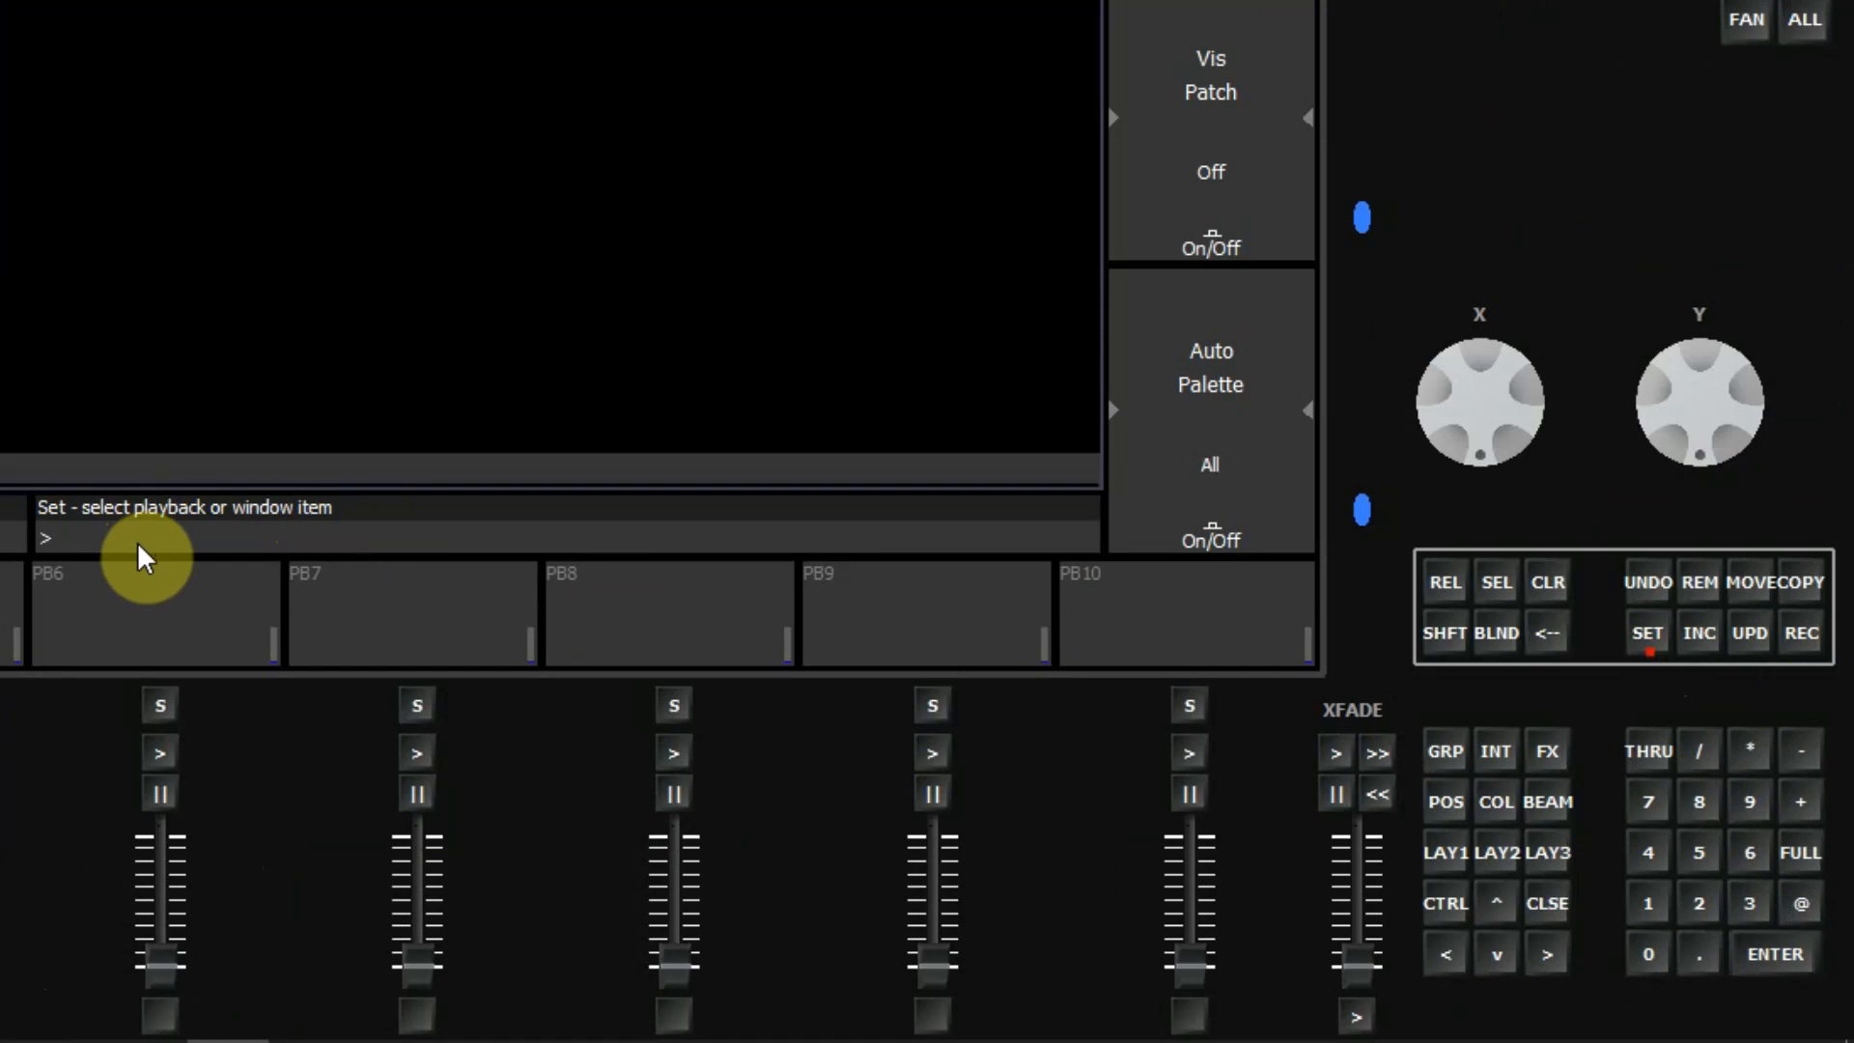
left_click(1210, 91)
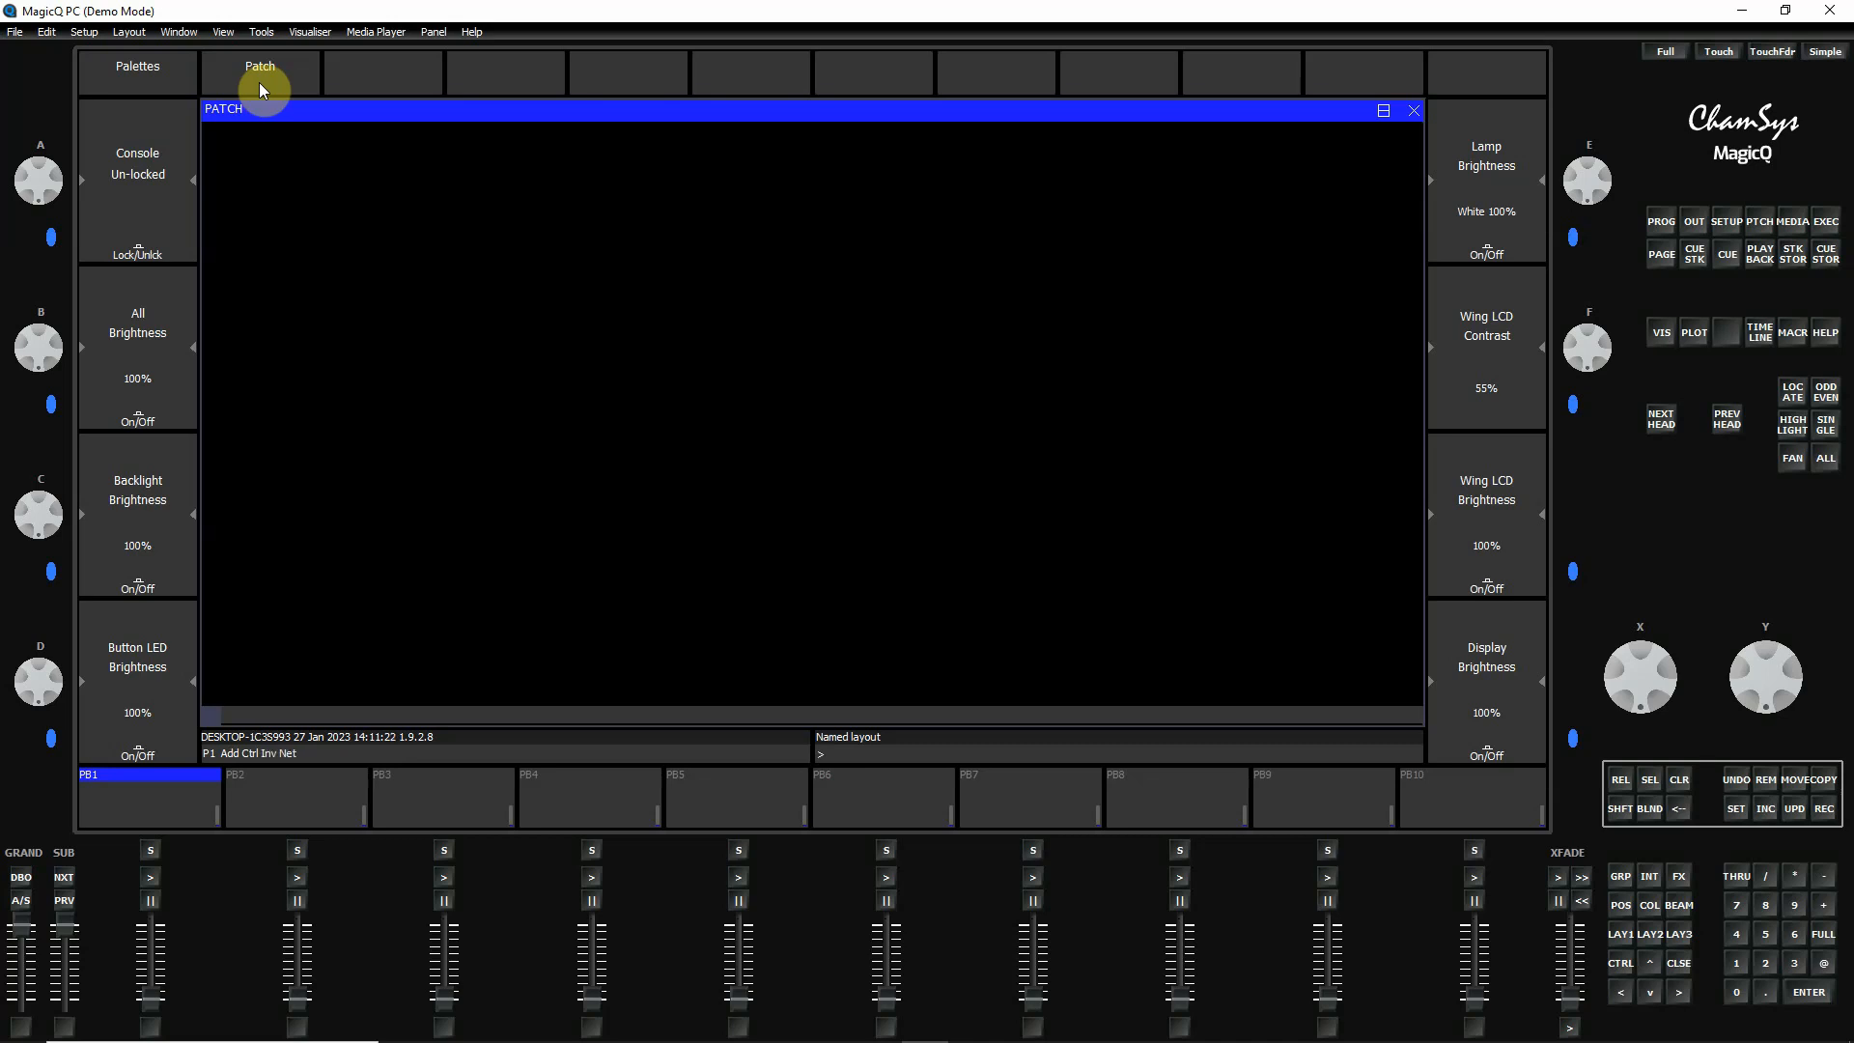
left_click(258, 73)
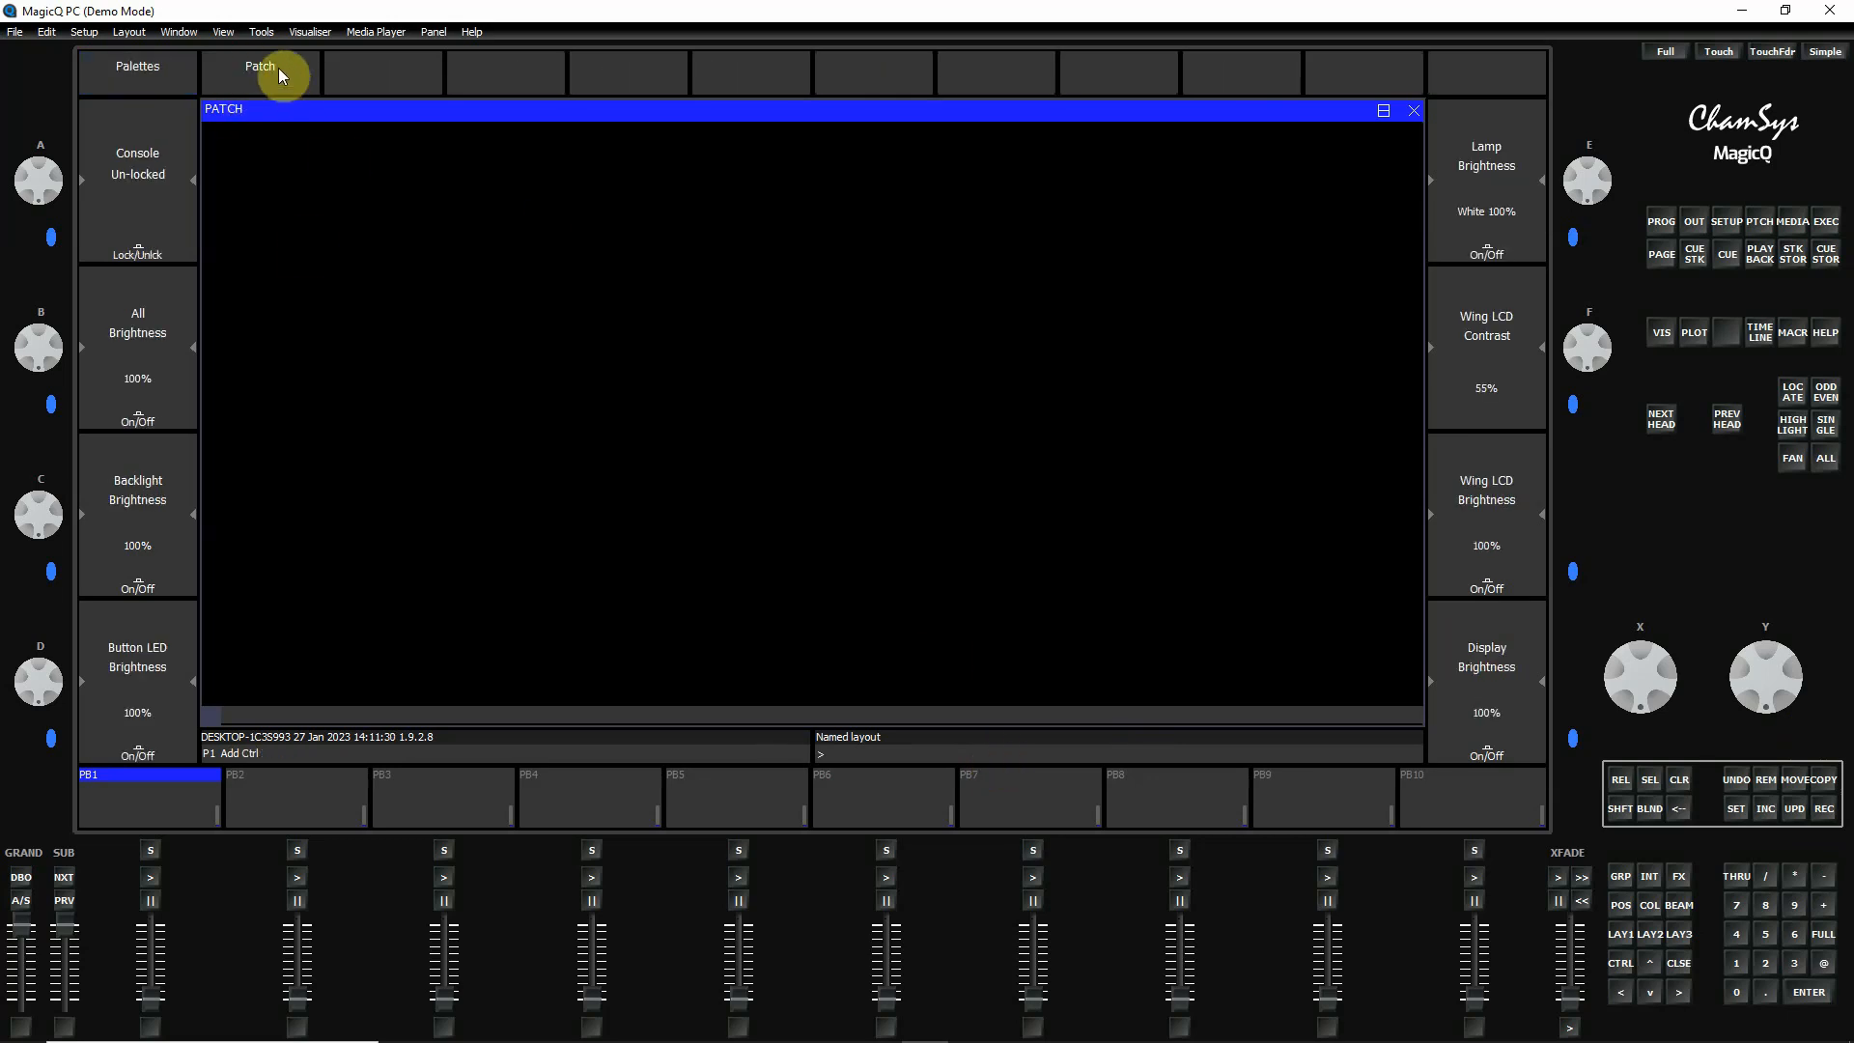
left_click(259, 74)
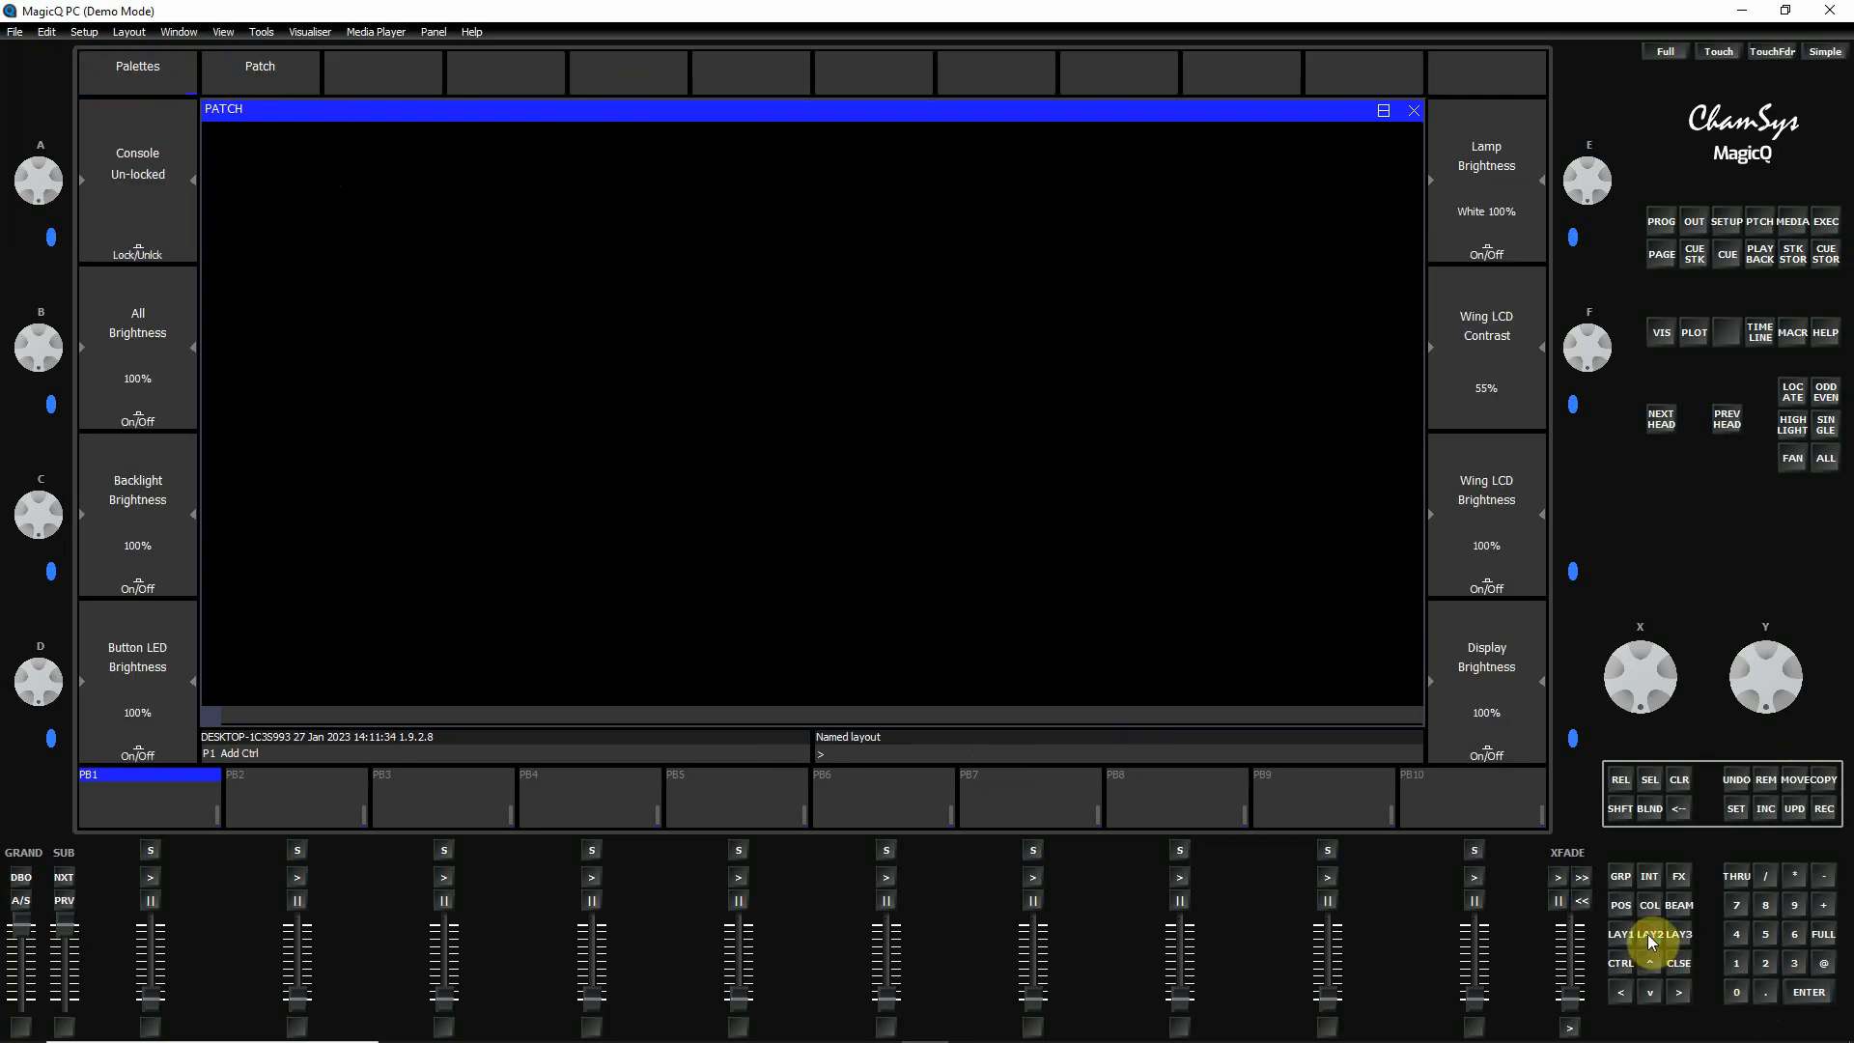
- Switch to the Palettes layout and back to Patch, leaving the Patch window active
left_click(139, 68)
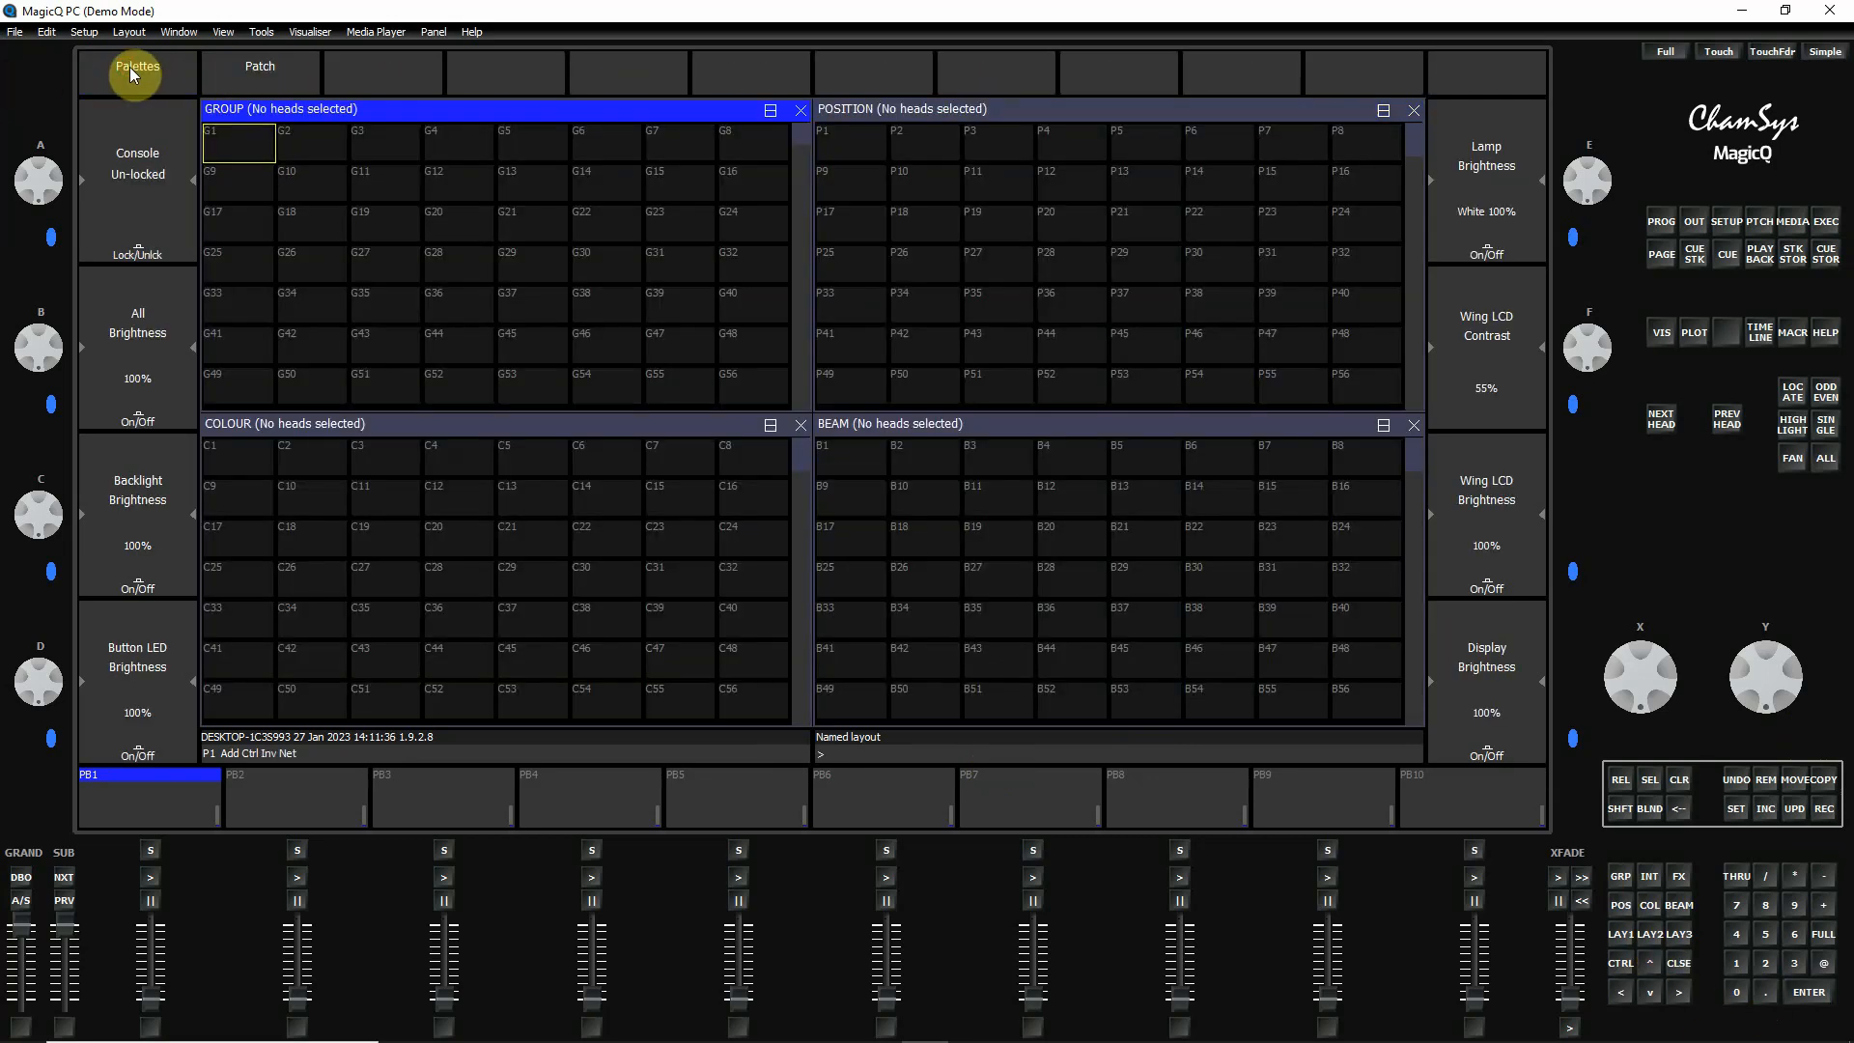
left_click(259, 66)
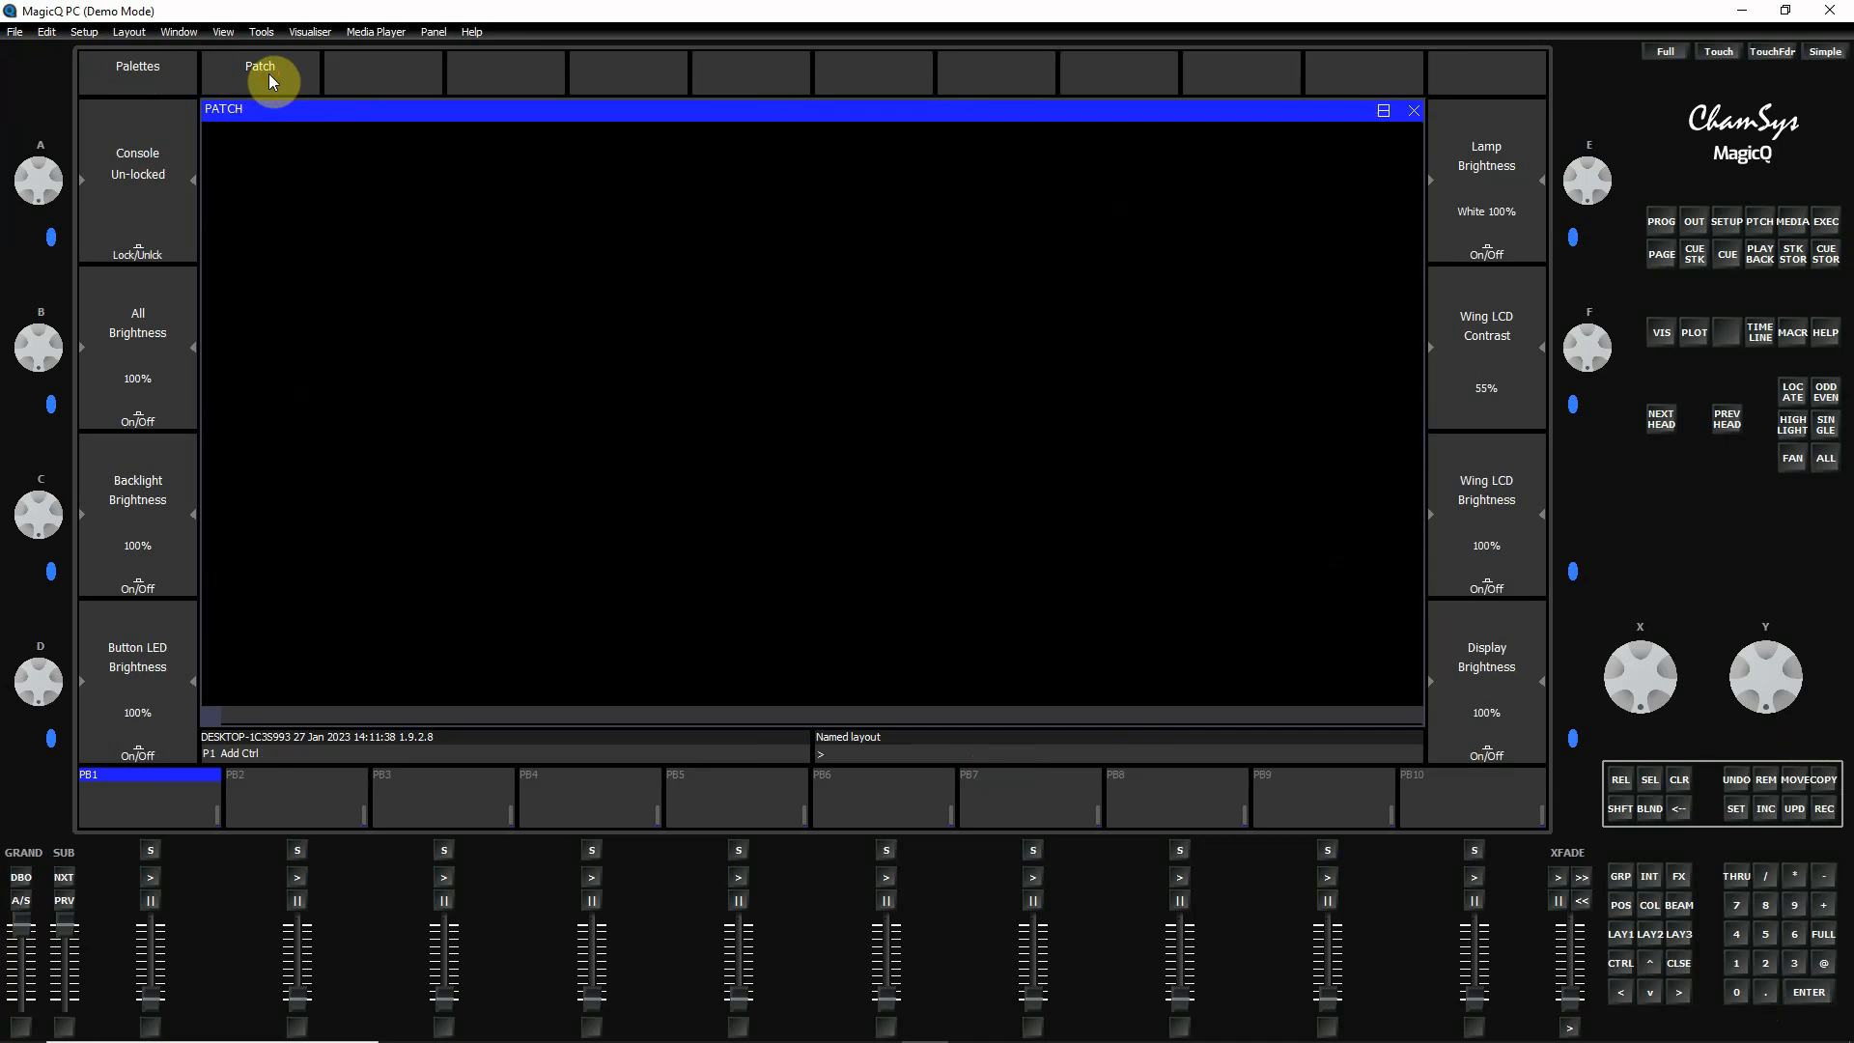
left_click(258, 74)
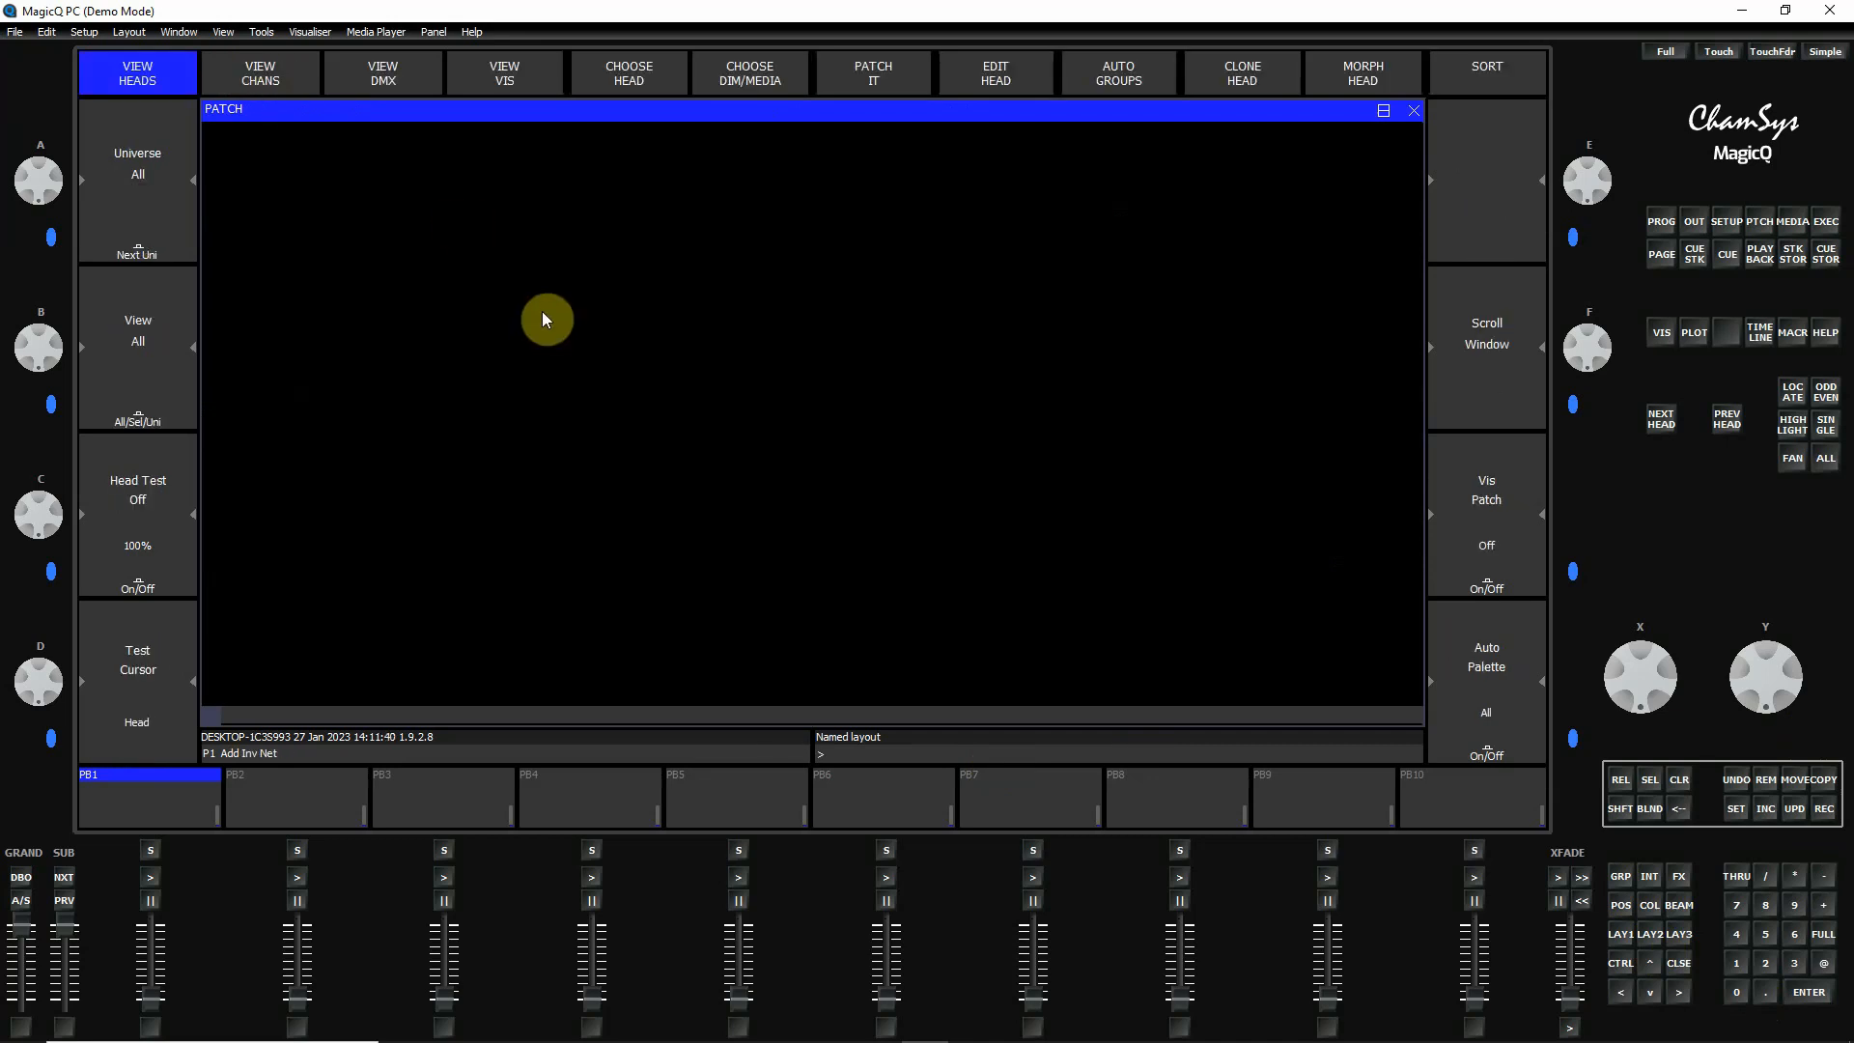
mouse_move(718, 359)
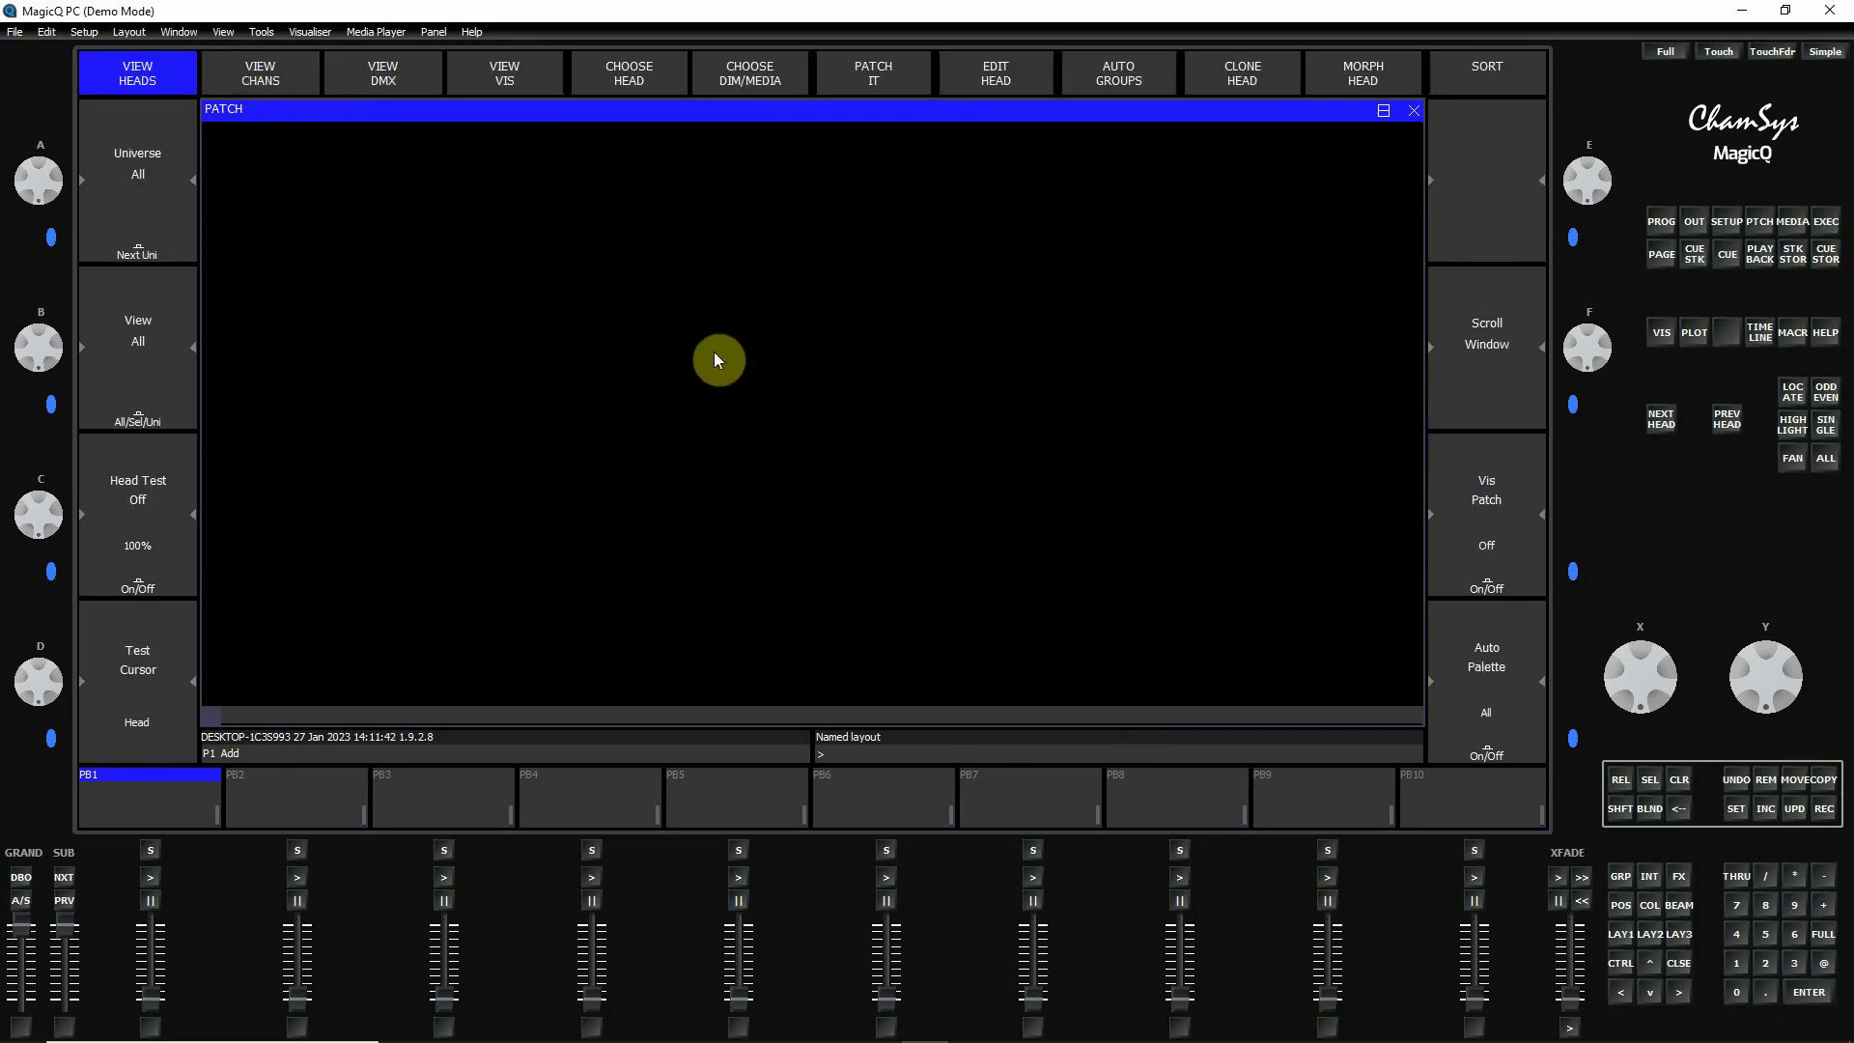
mouse_move(482, 213)
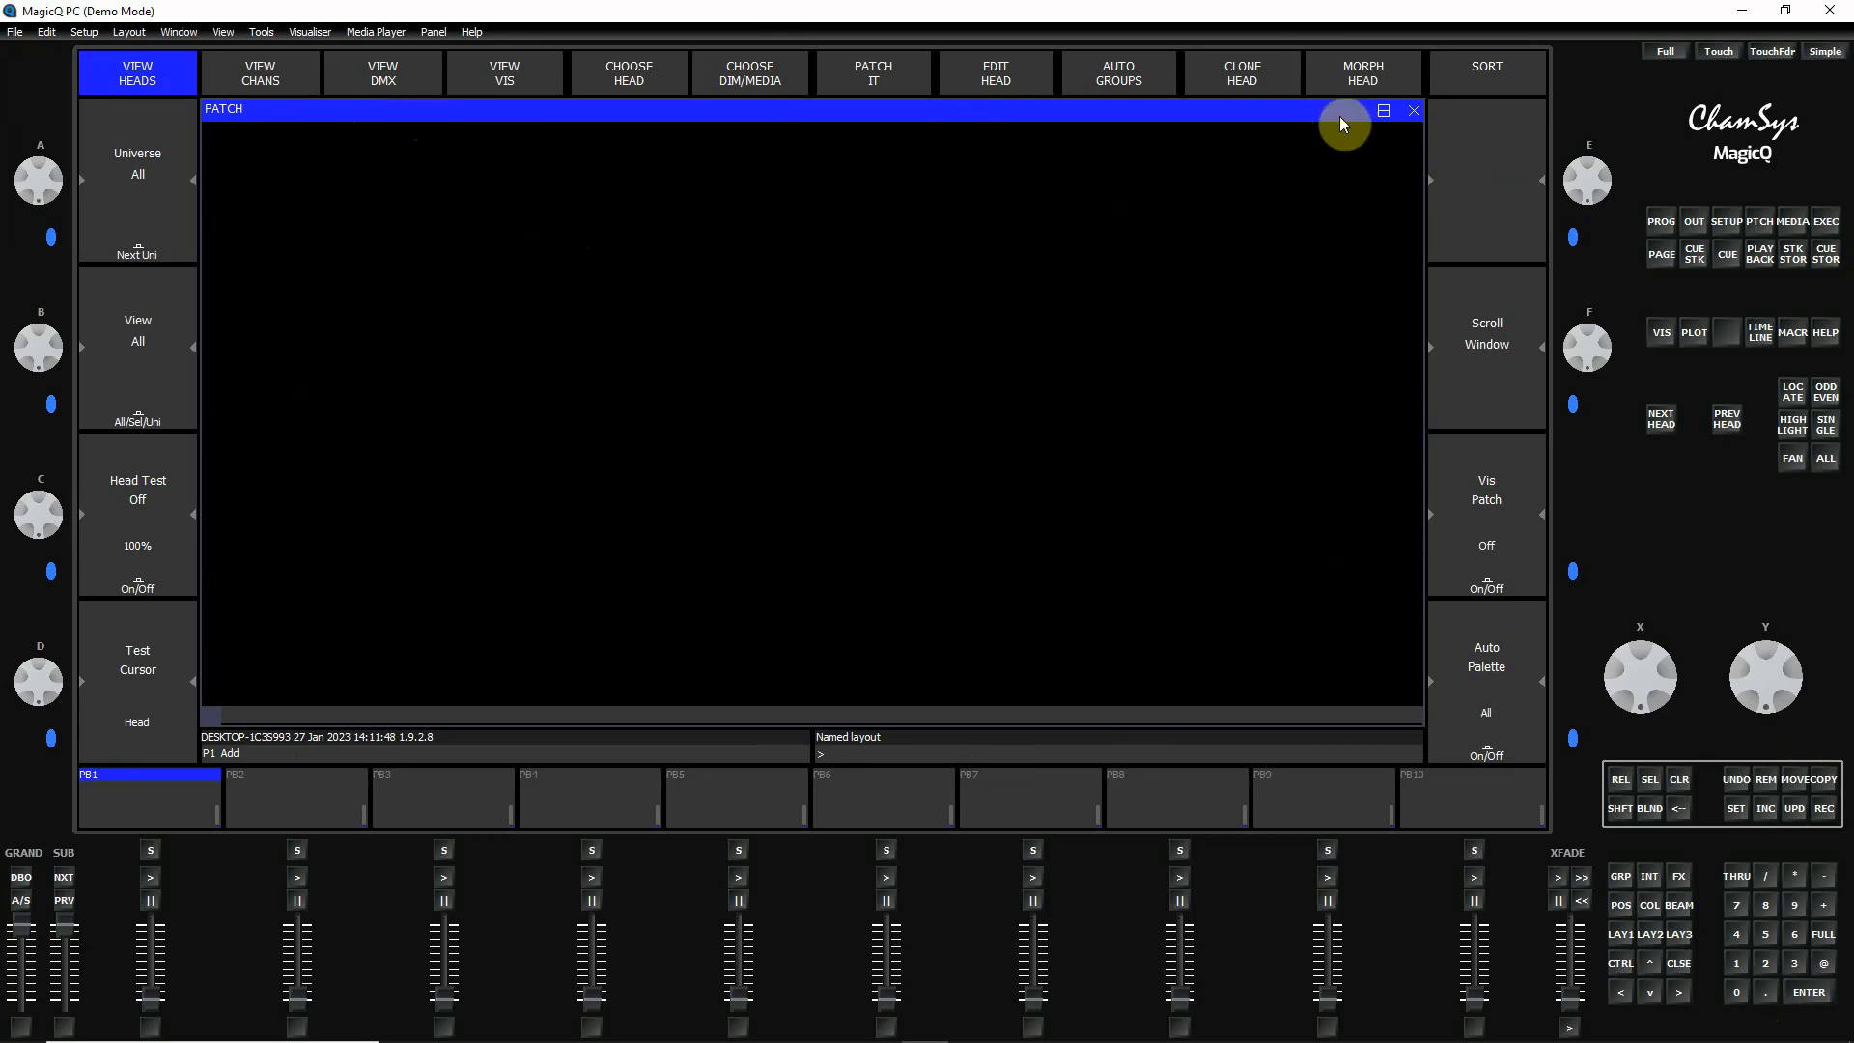
left_click(1383, 110)
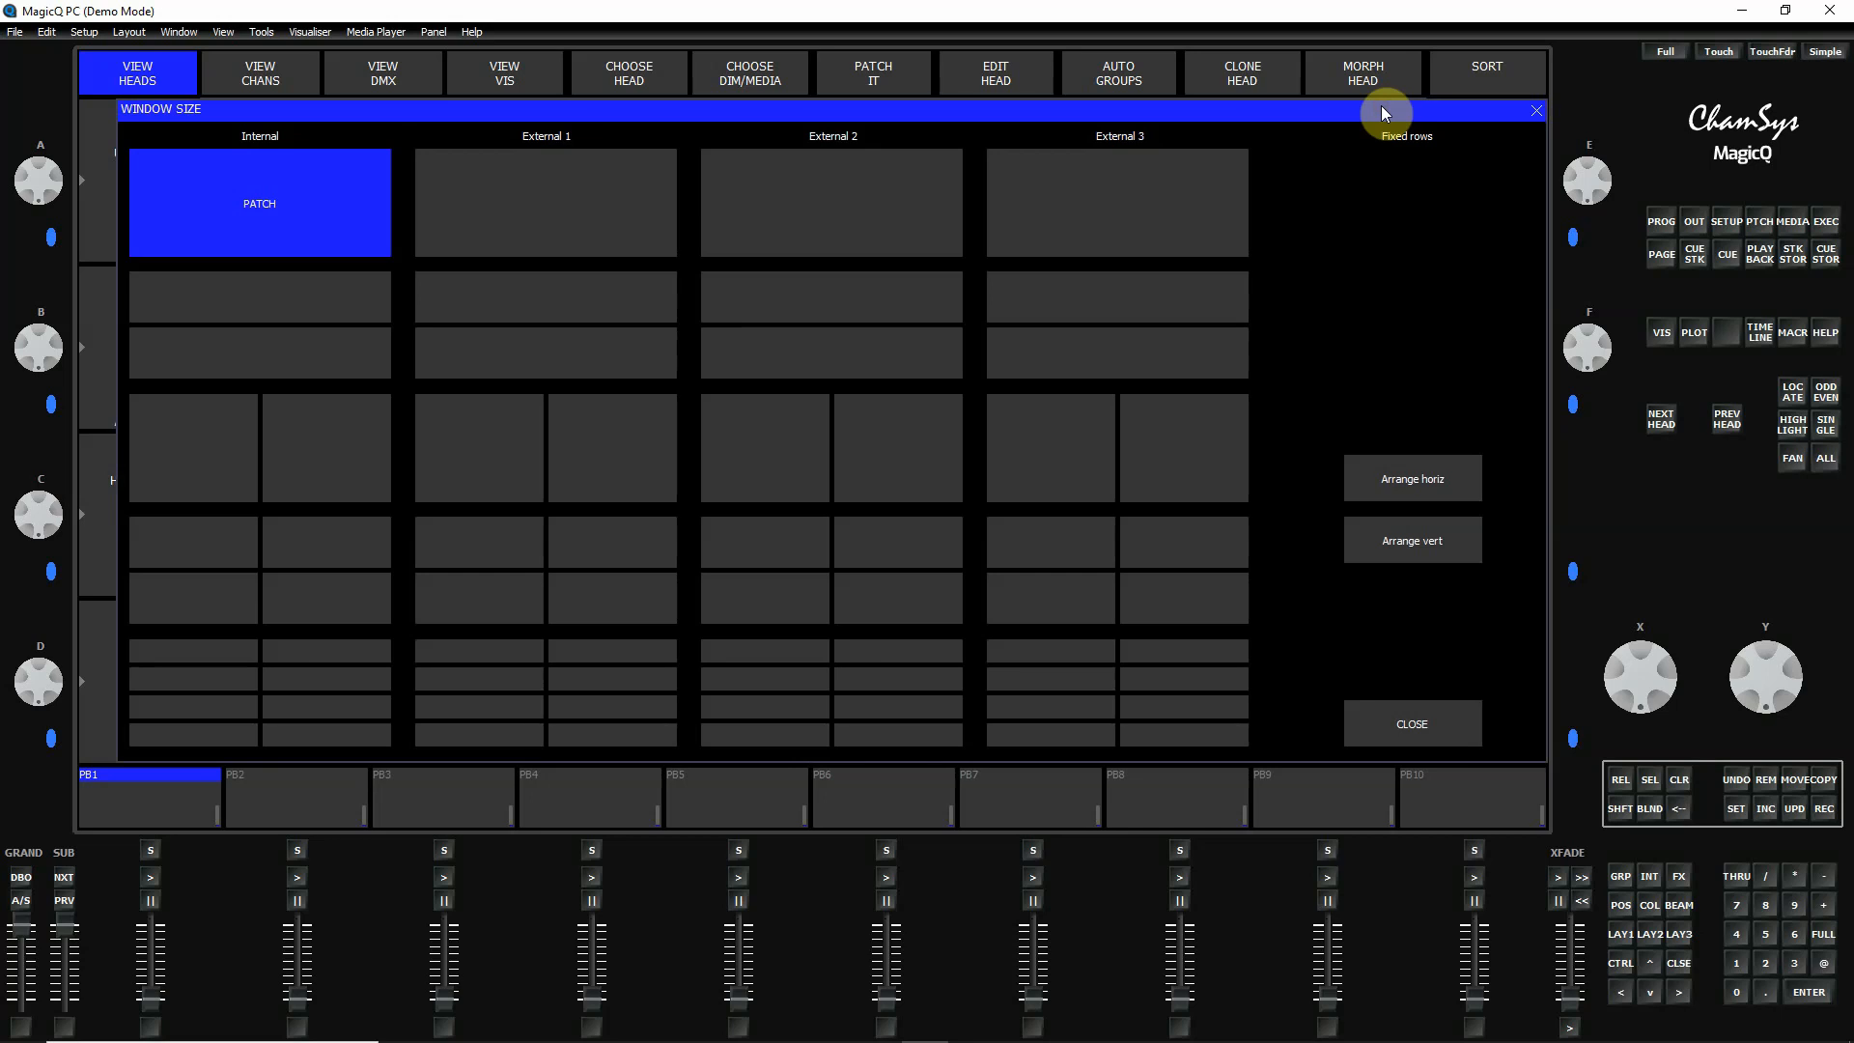
mouse_move(343, 220)
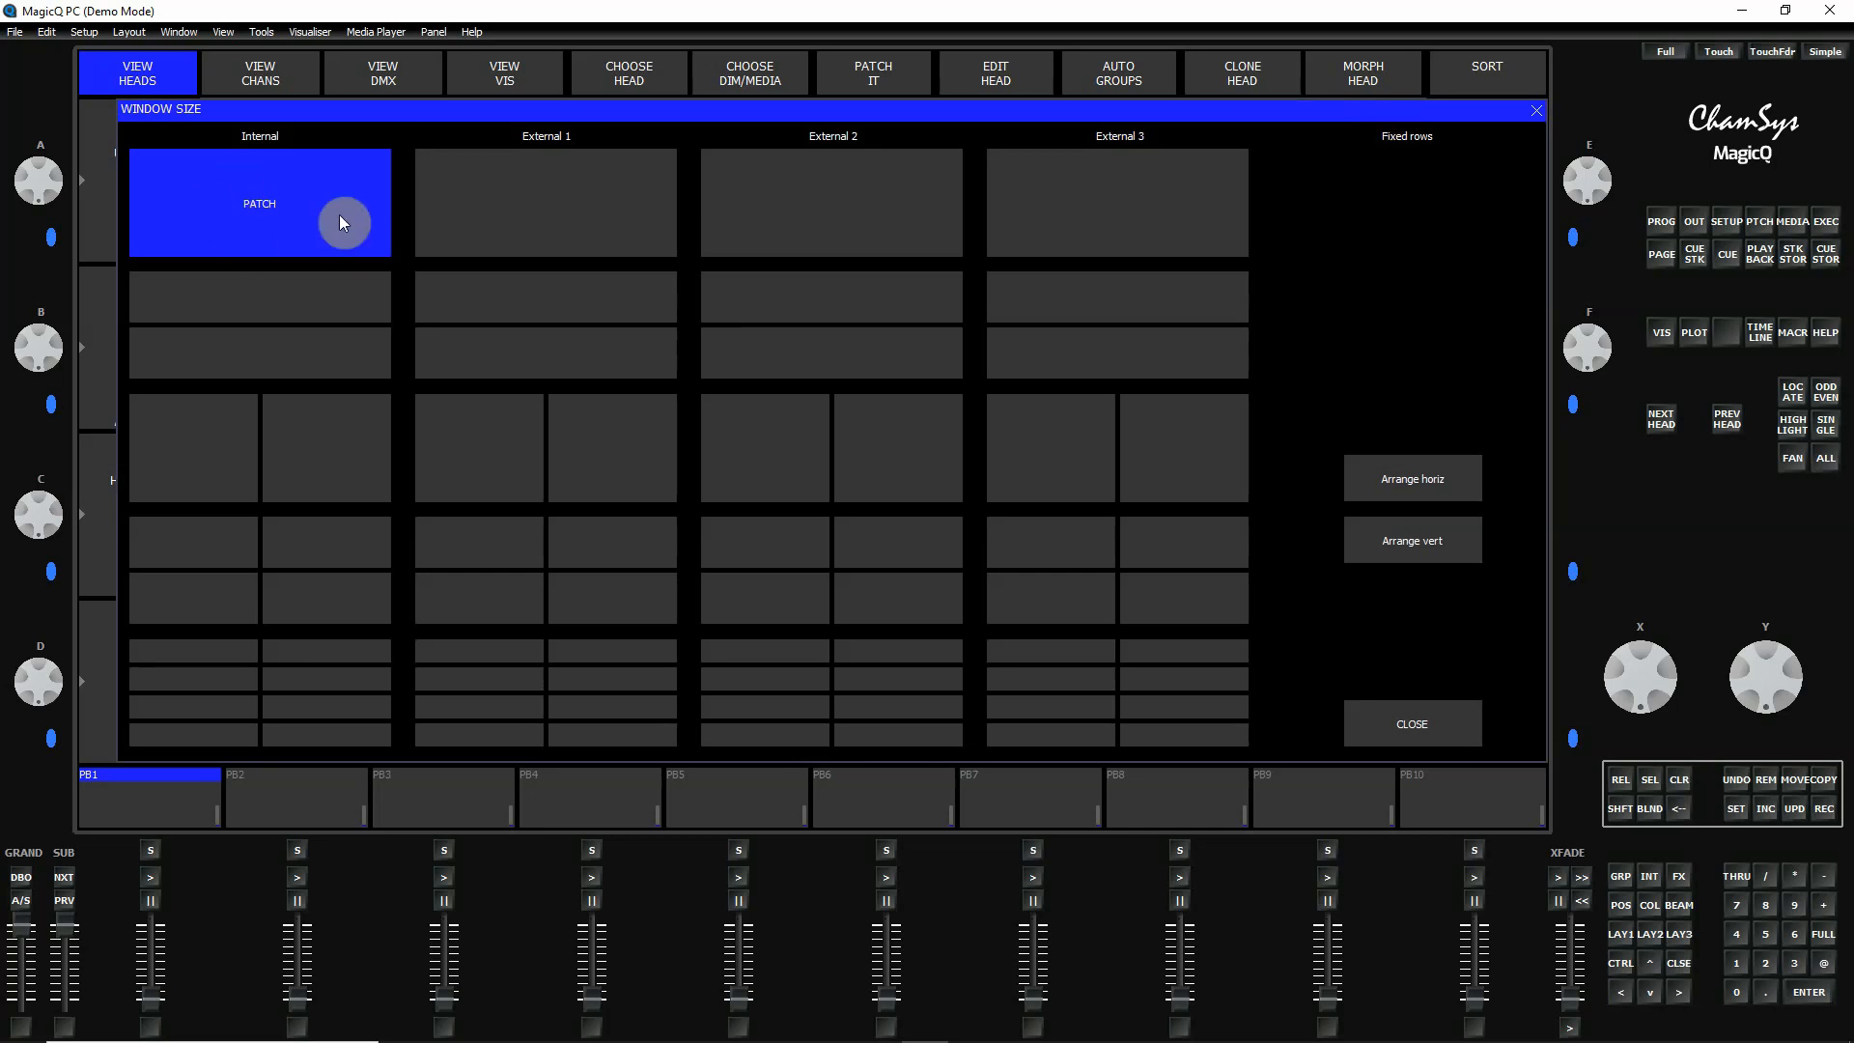
mouse_move(295, 363)
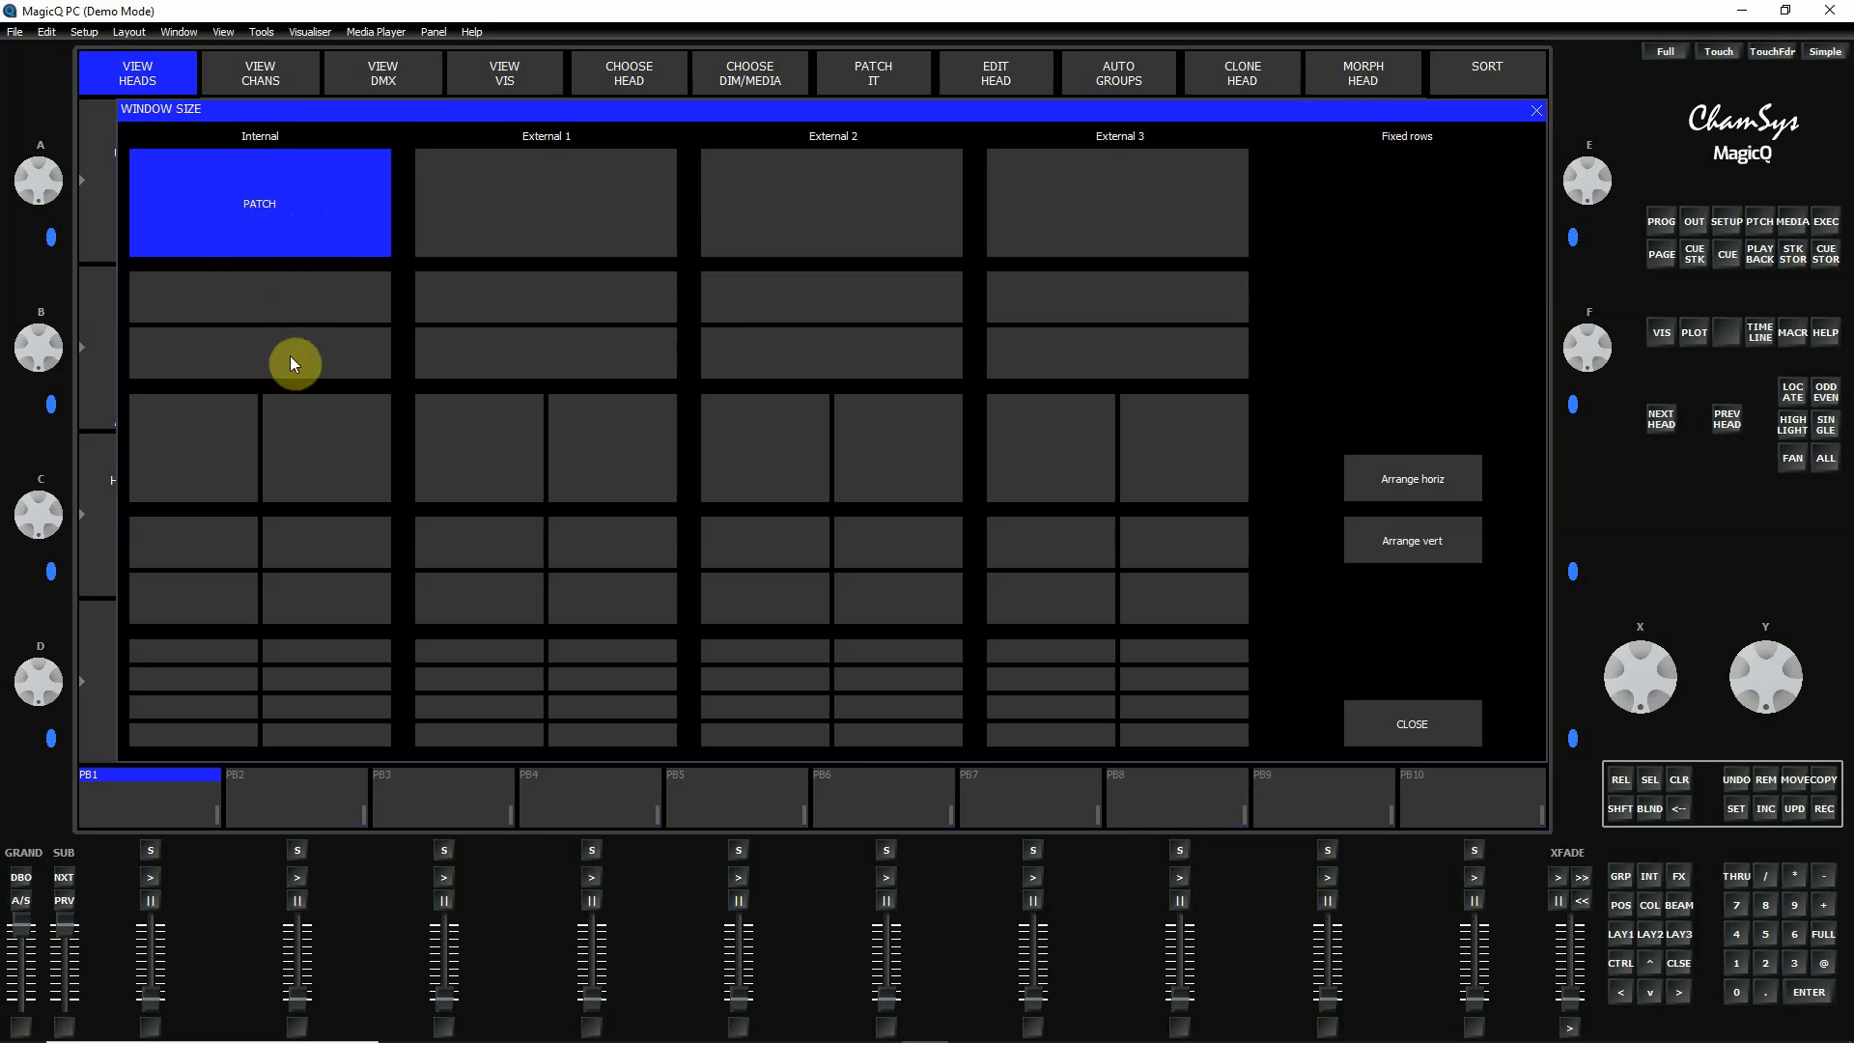
mouse_move(1514, 116)
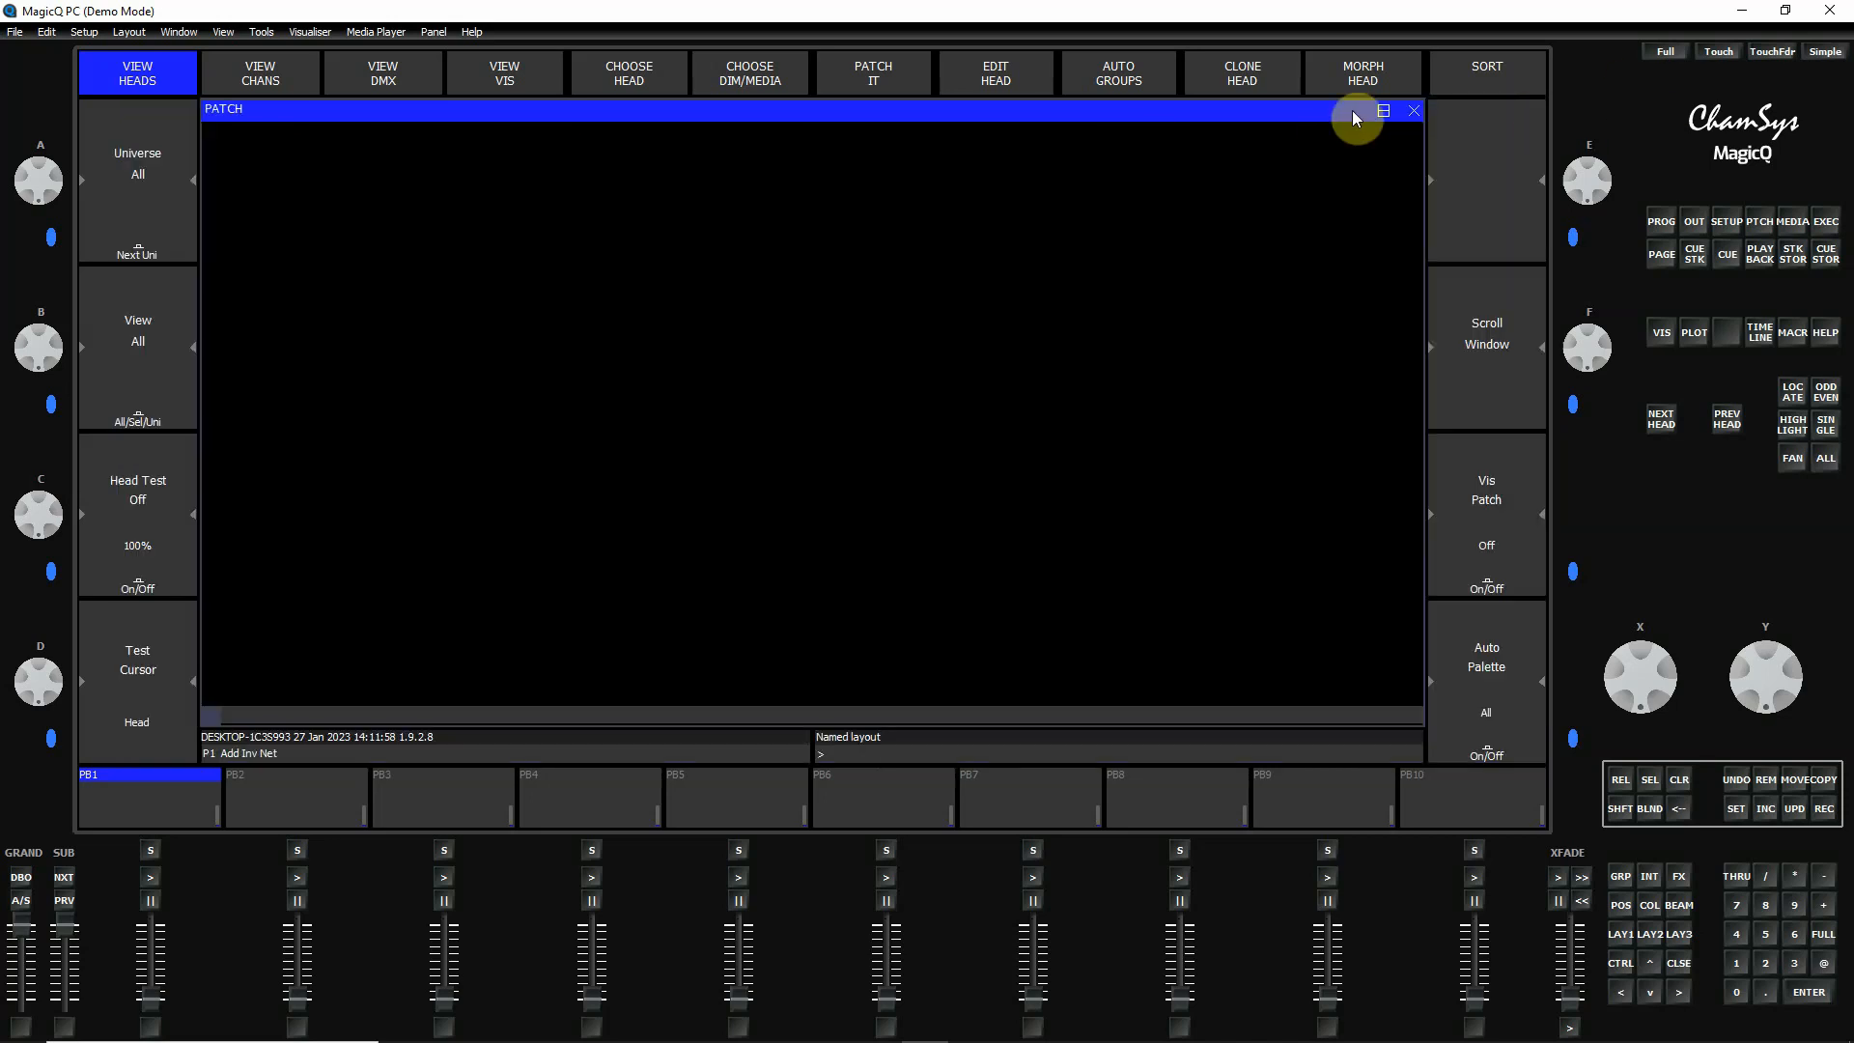
mouse_move(427, 114)
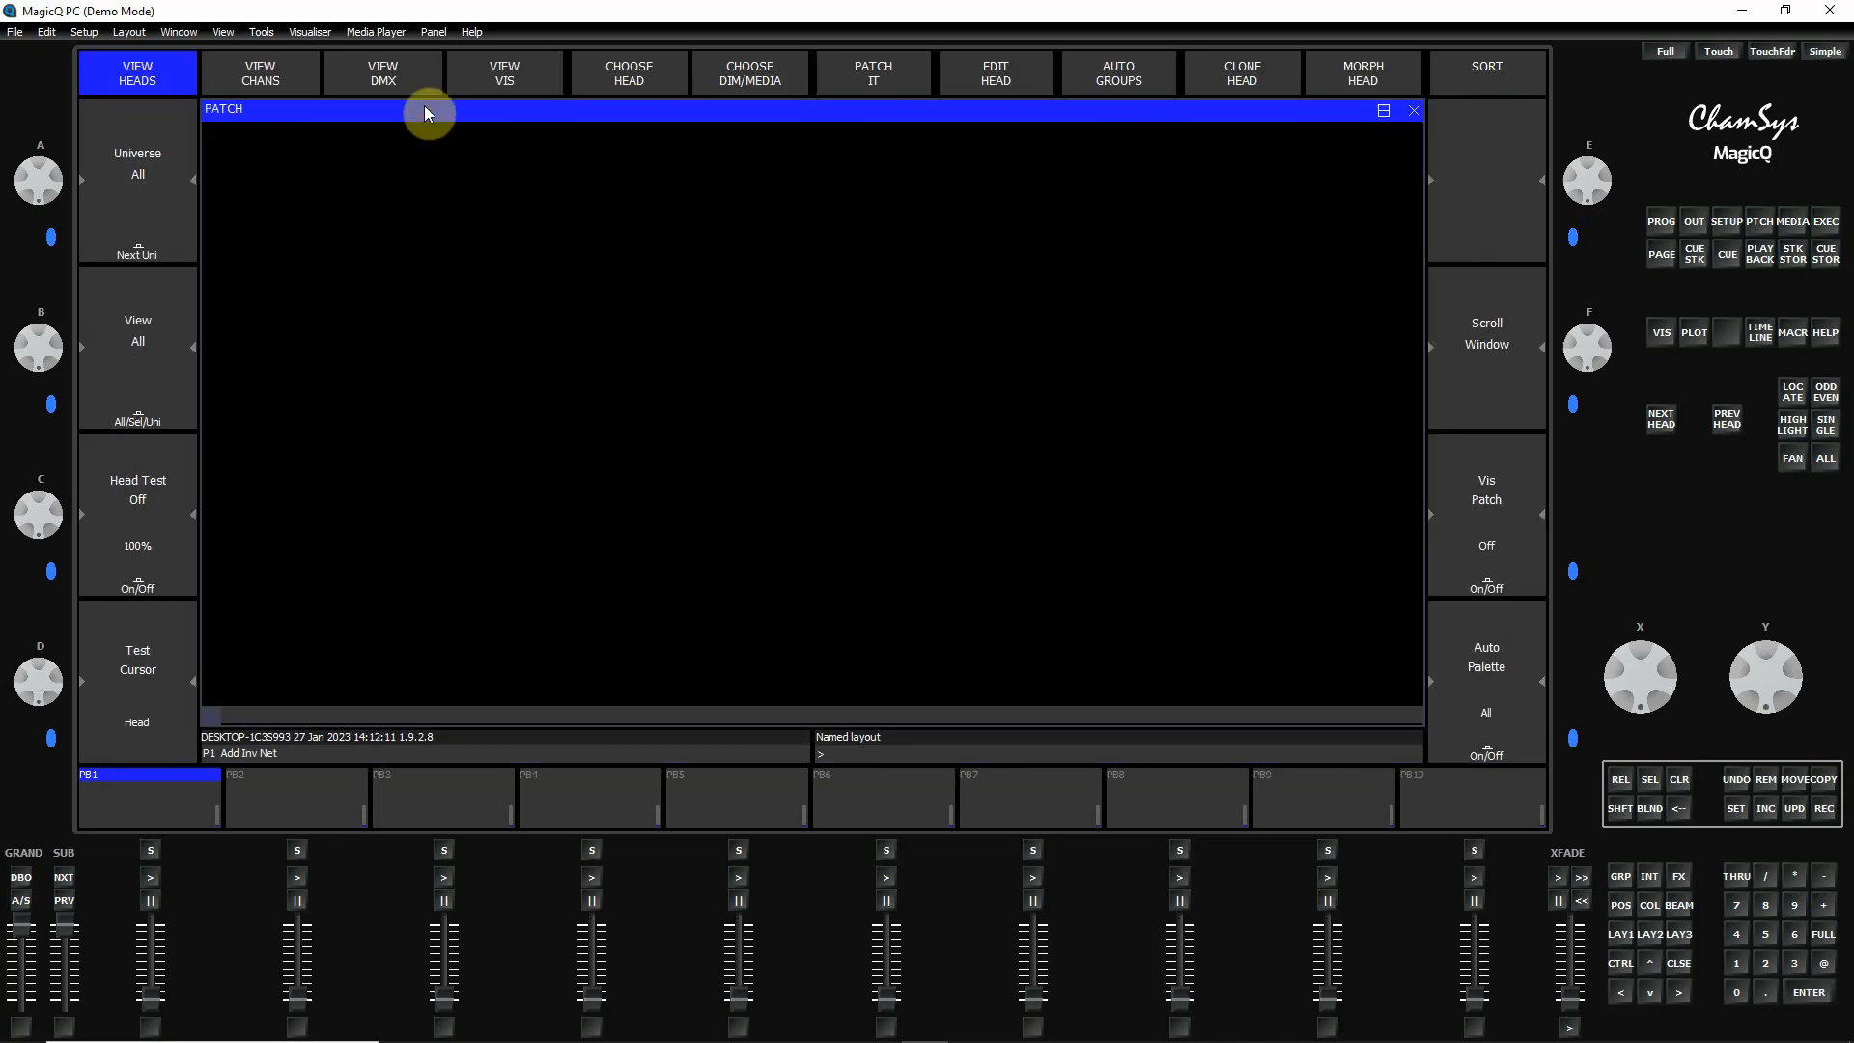
mouse_move(442, 214)
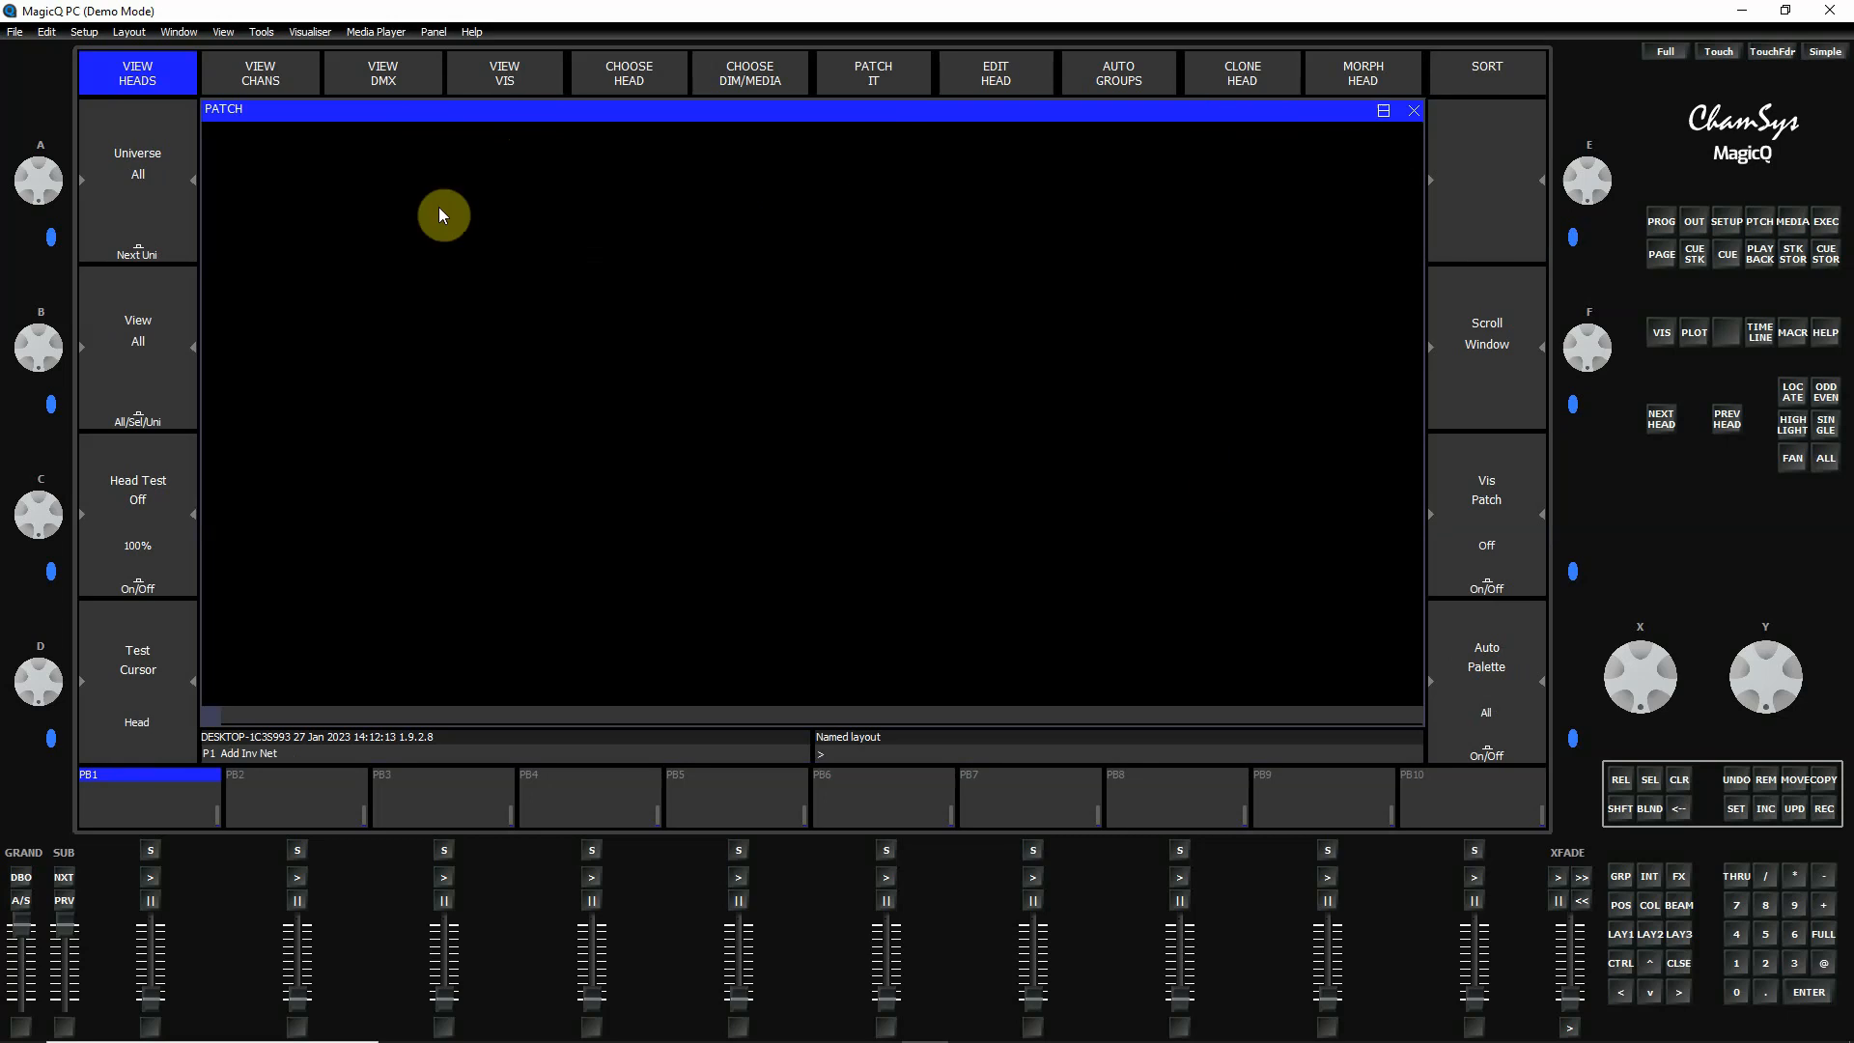
- Place the Patch window in the Top Left quarter via the View position presets
left_click(220, 31)
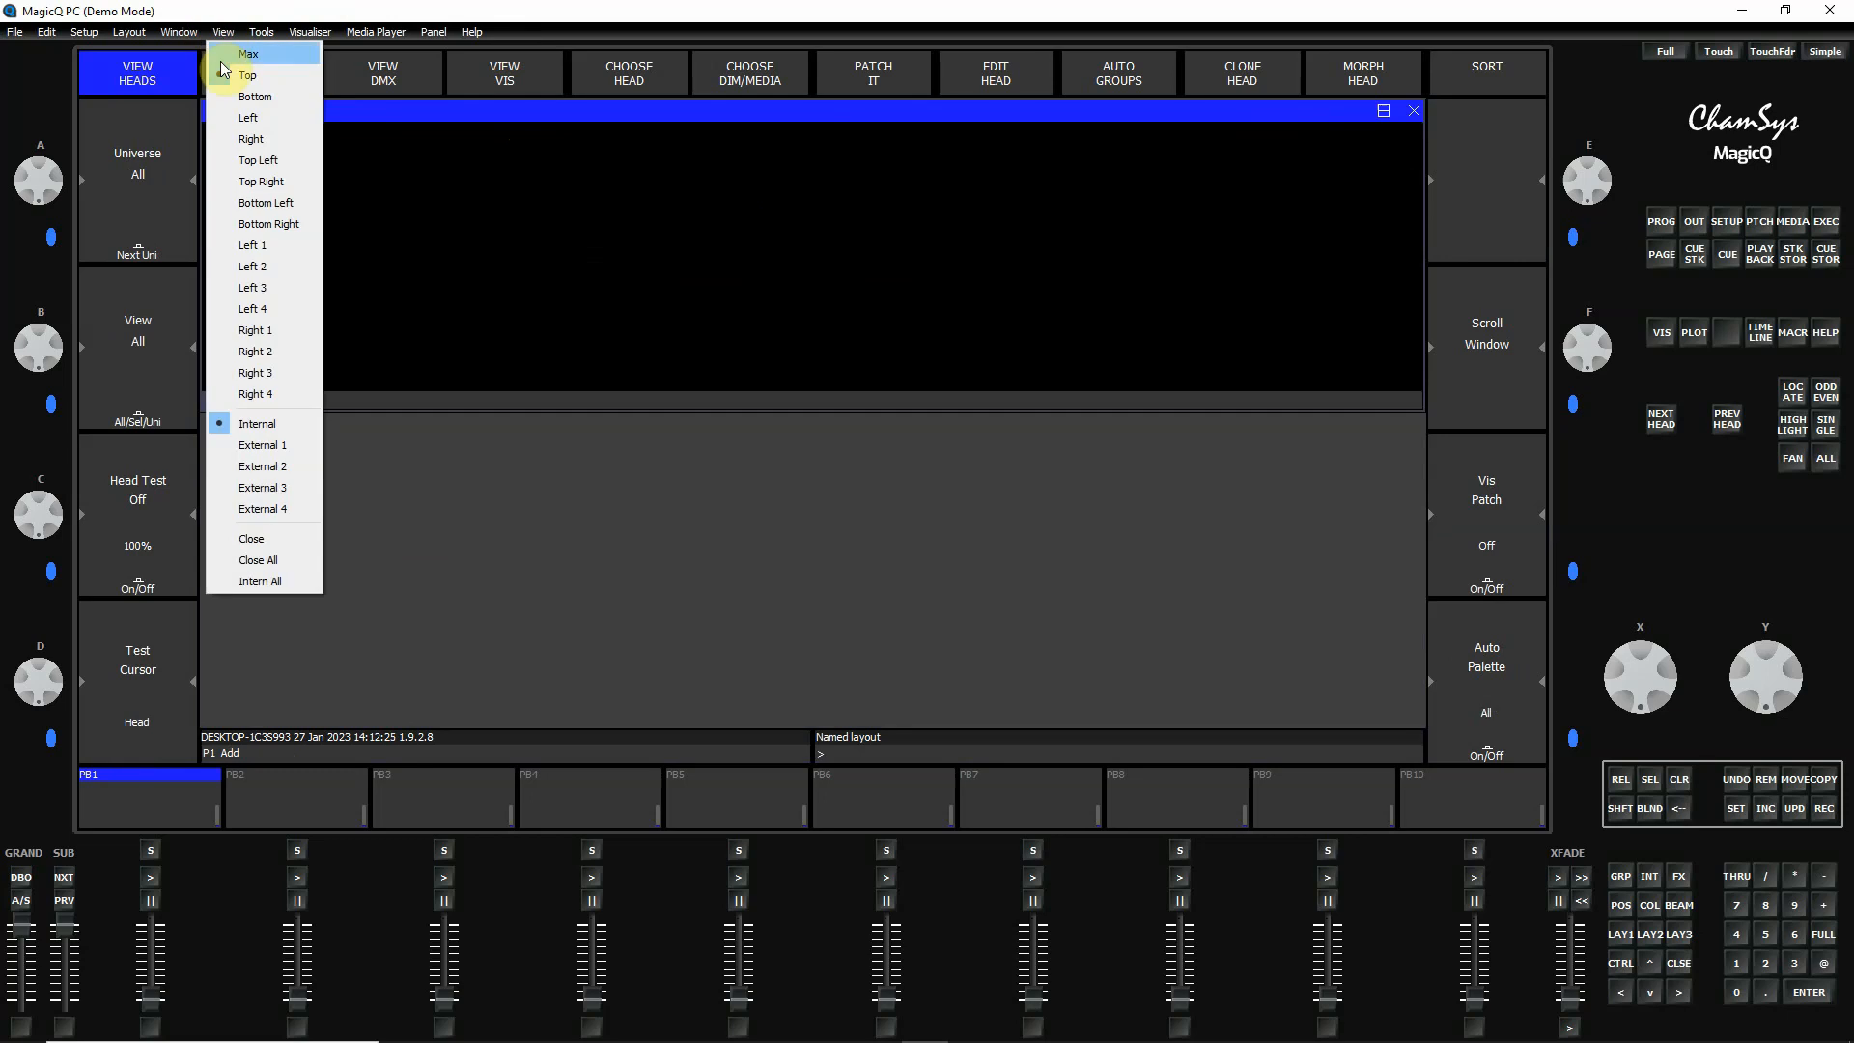
left_click(255, 97)
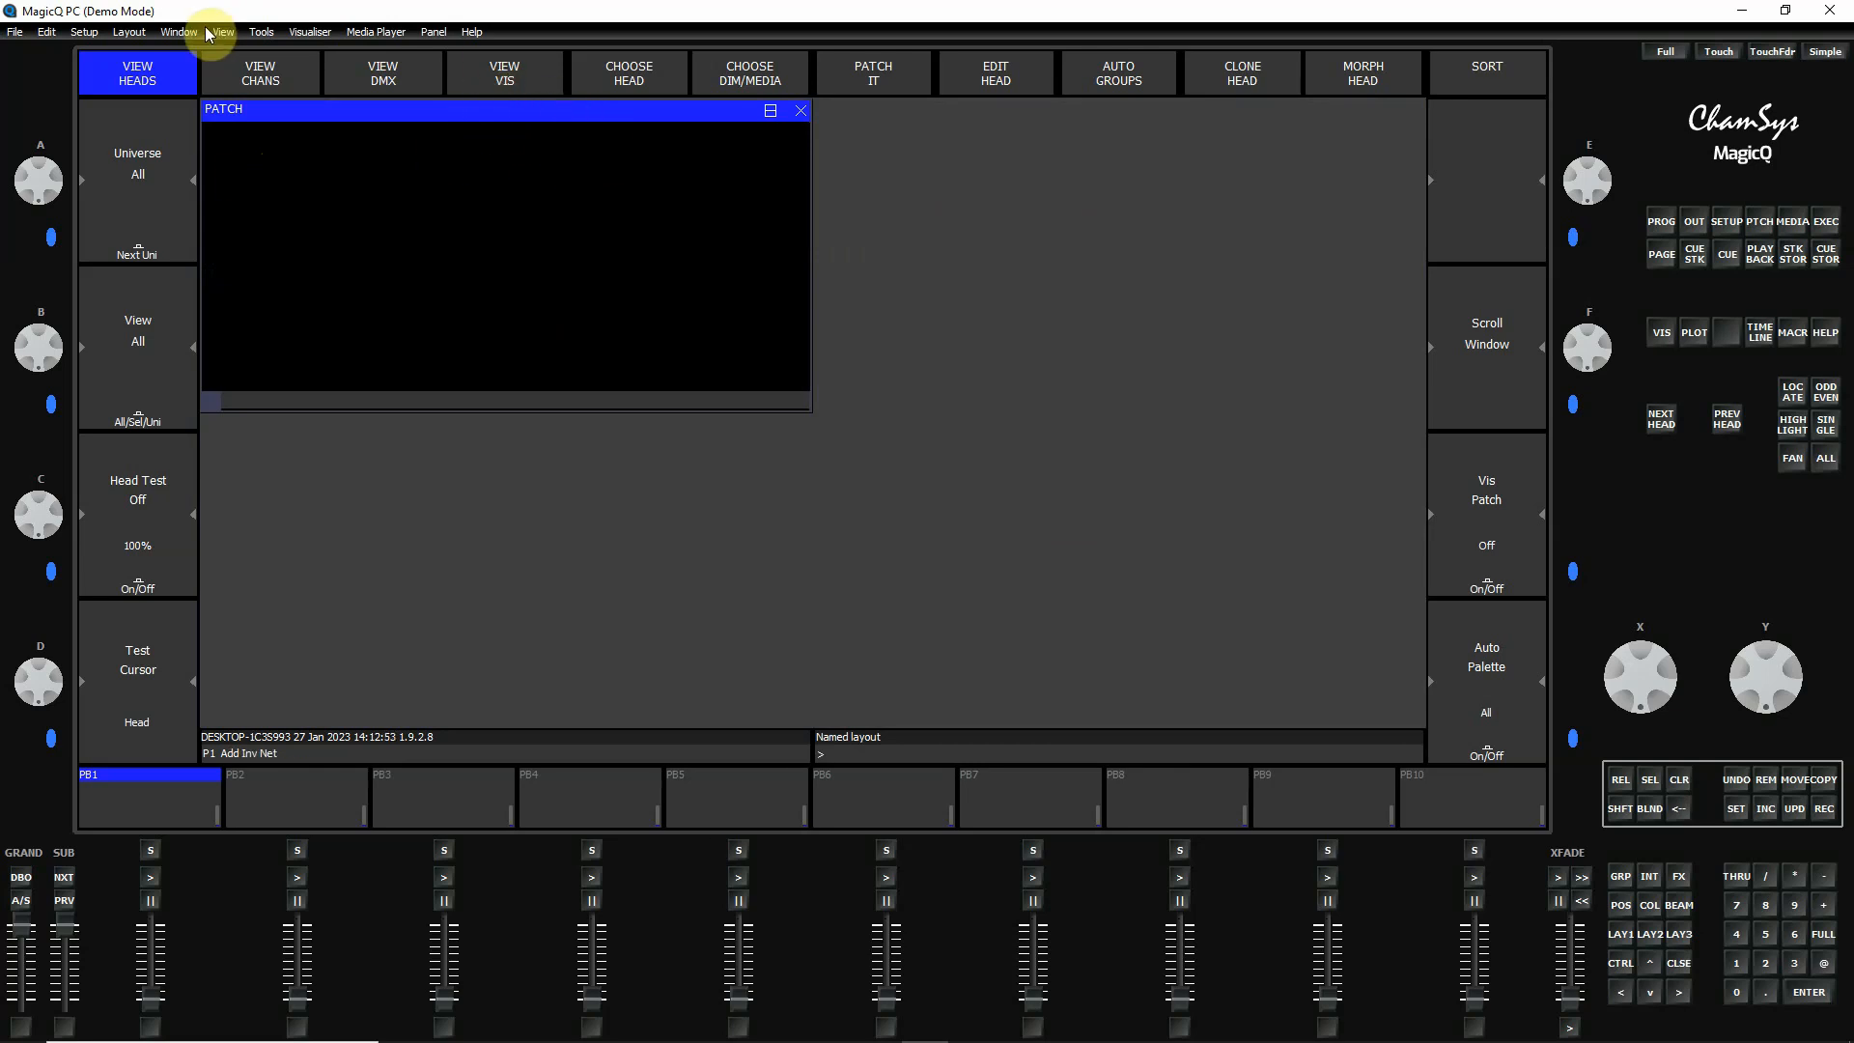
left_click(222, 31)
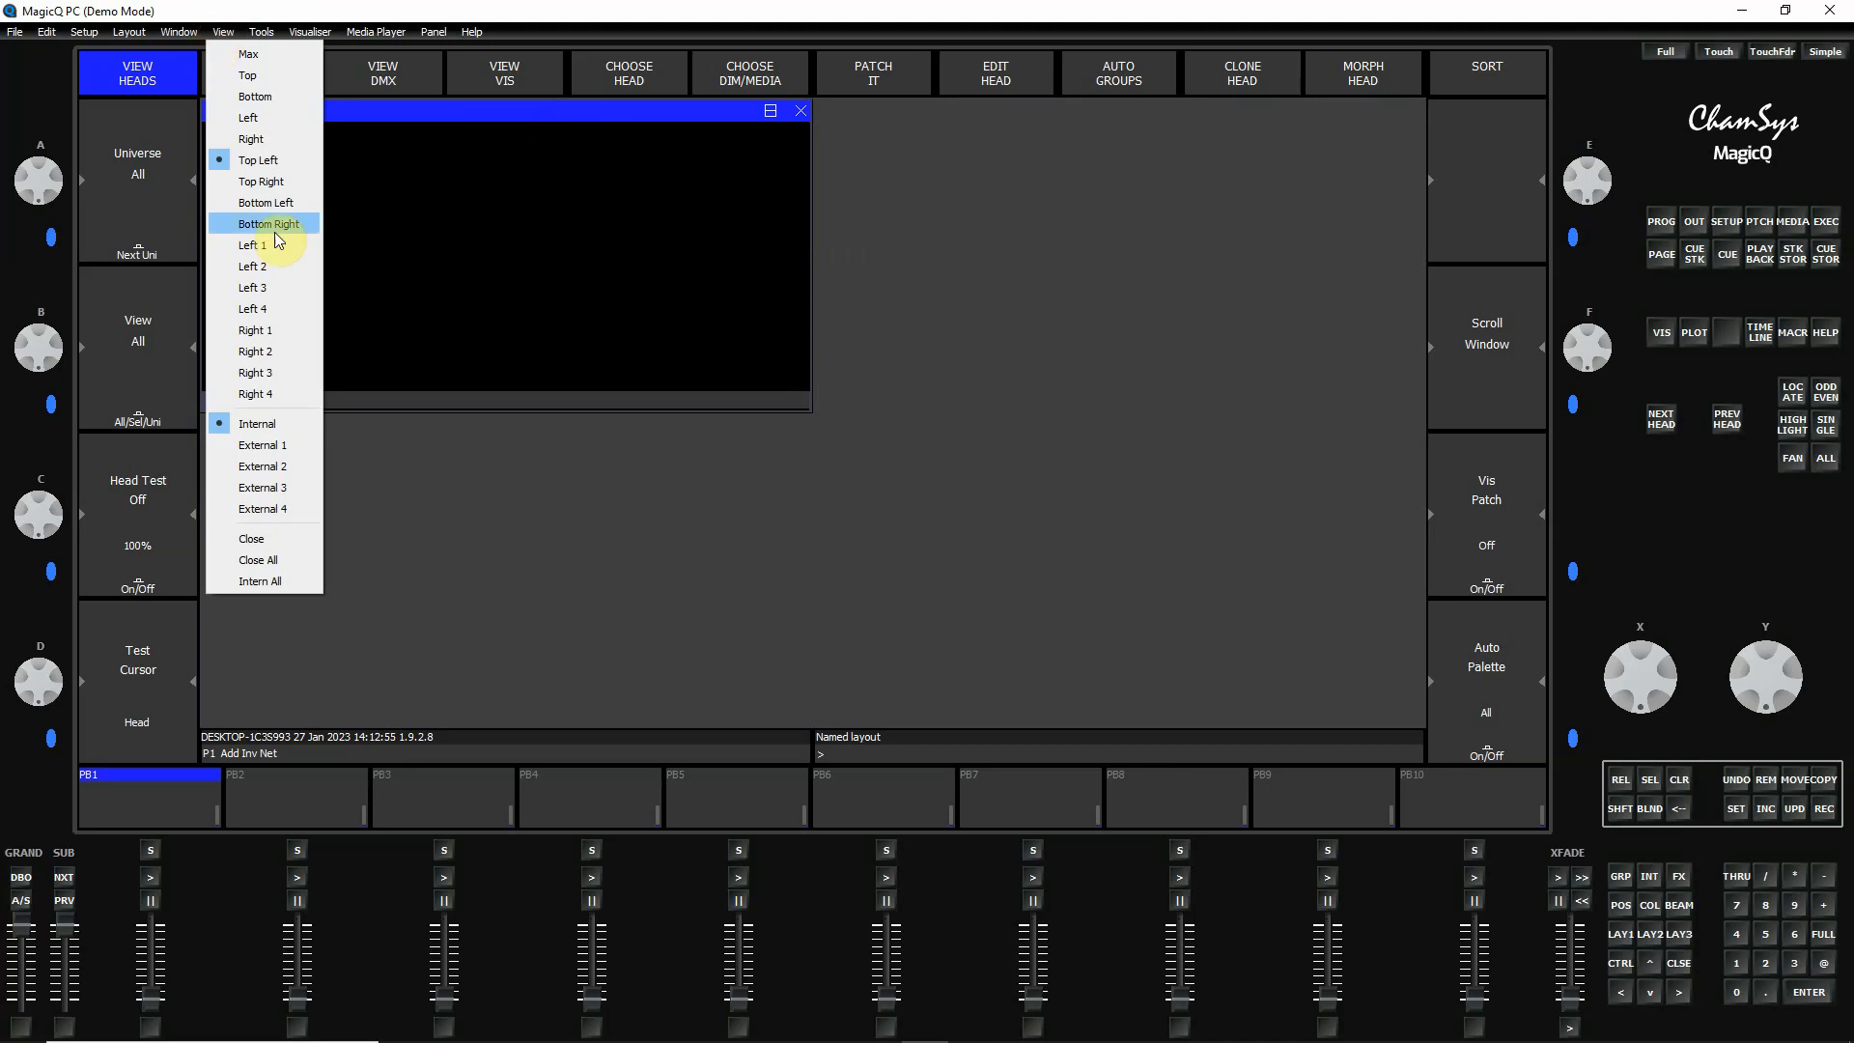